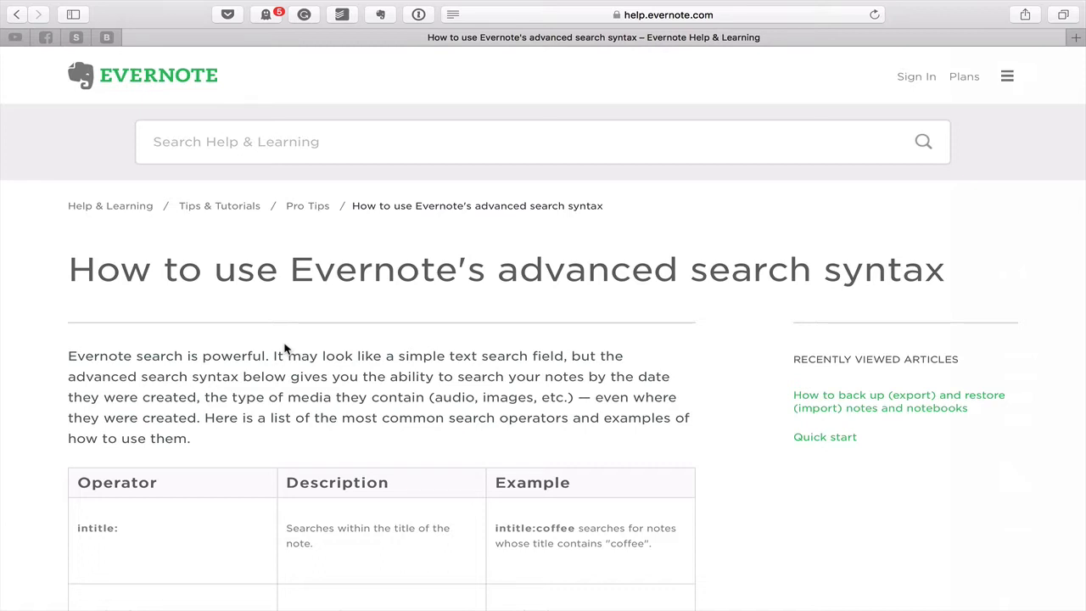
mouse_move(648, 301)
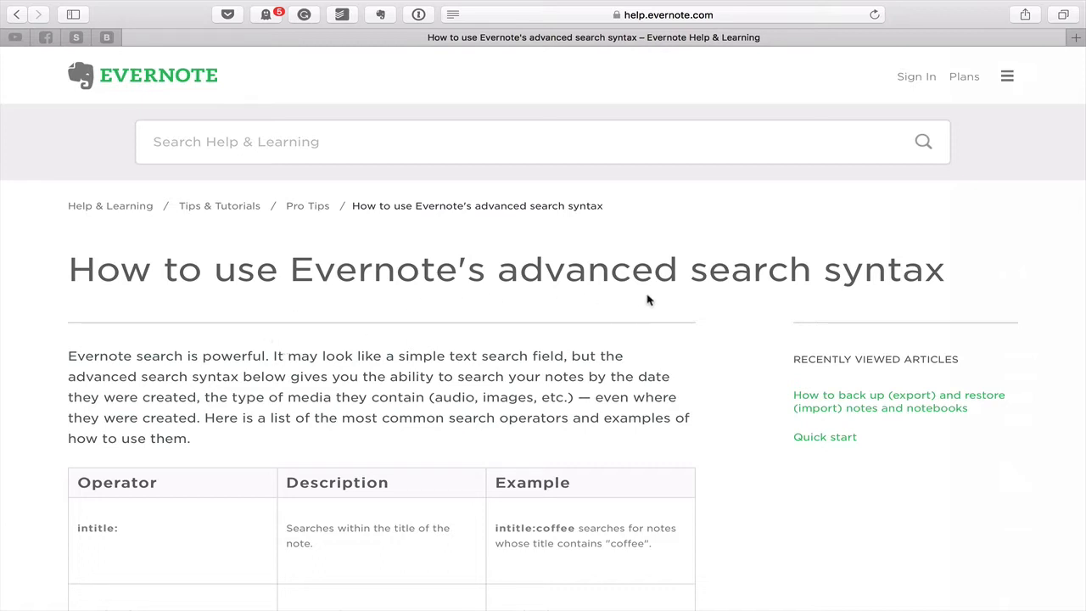
Step: Scroll the help article's operator table to the updated: row and its day-2 example
scroll(down, 3)
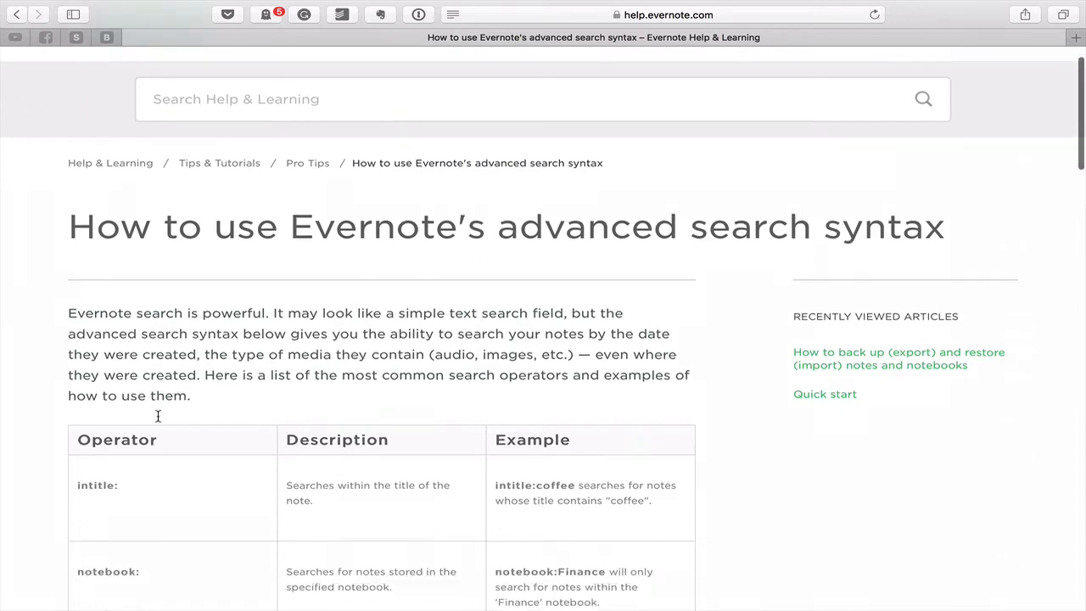
scroll(down, 3)
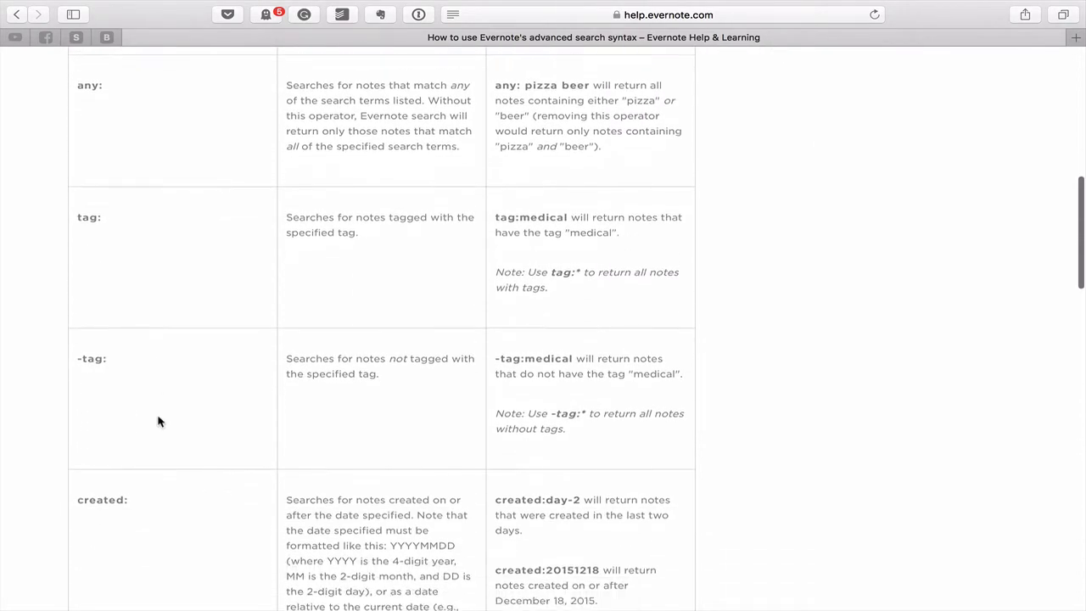
scroll(up, 3)
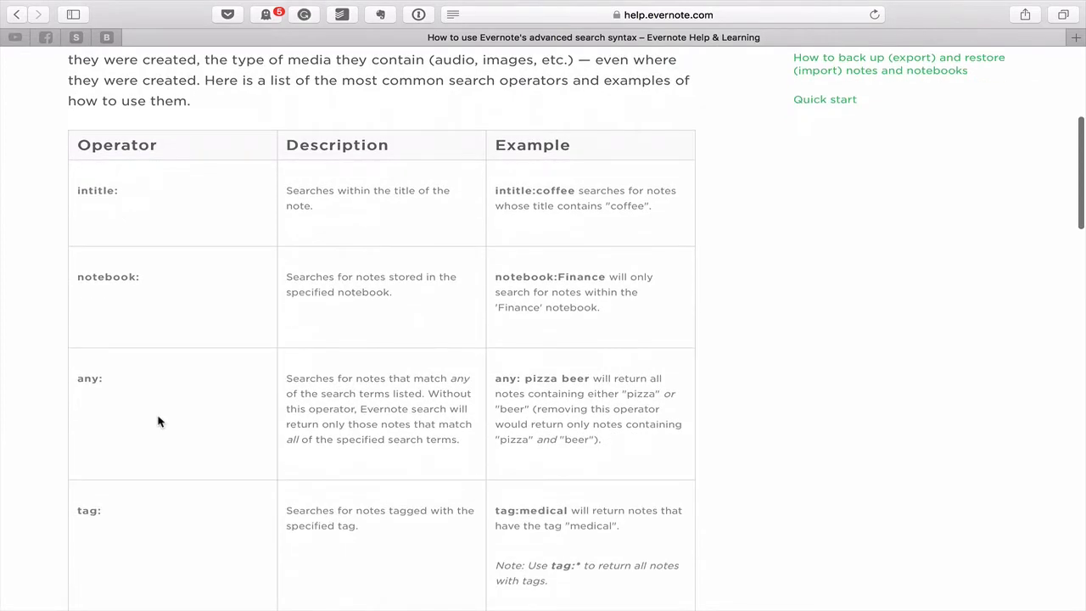
scroll(down, 3)
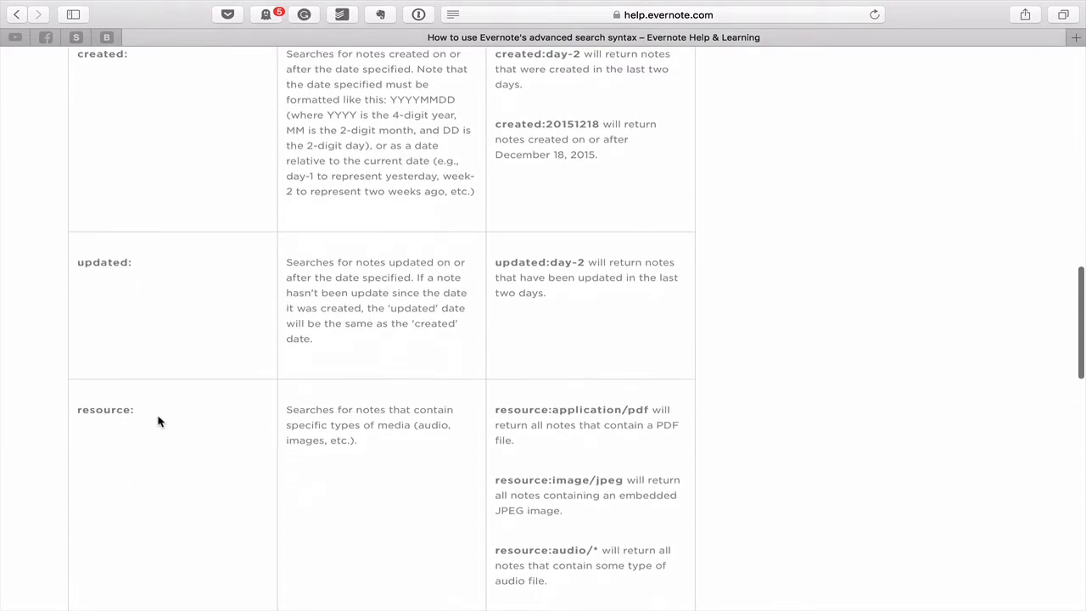
scroll(up, 3)
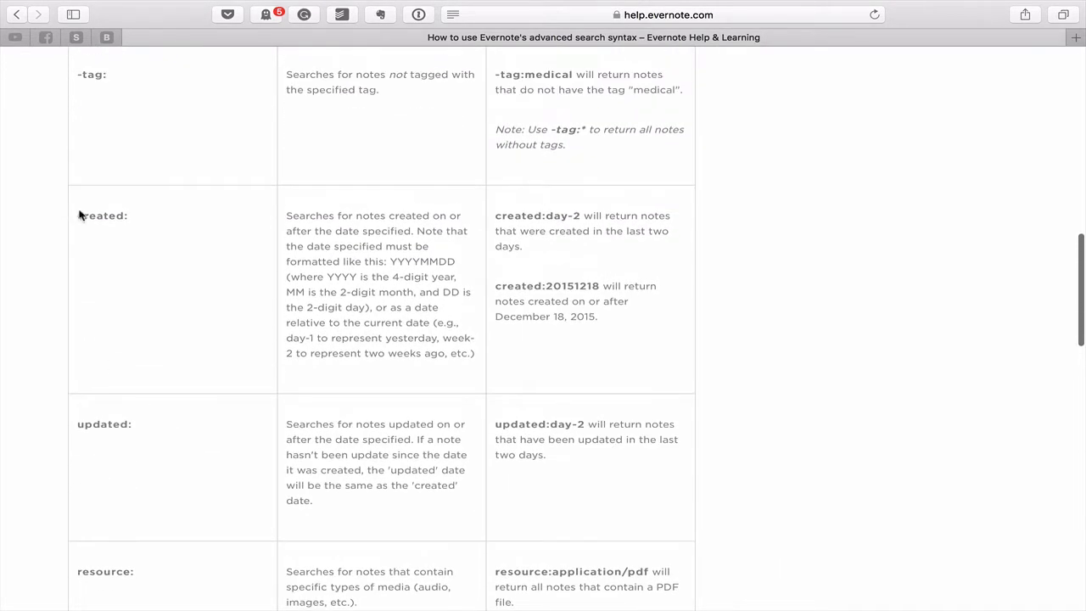
mouse_move(108, 487)
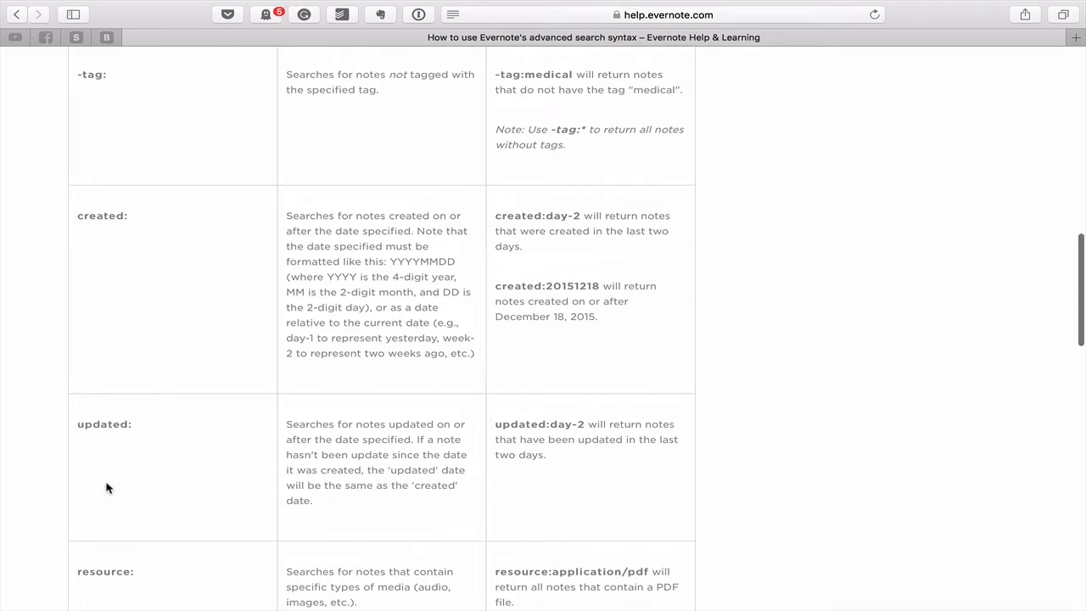
mouse_move(500, 426)
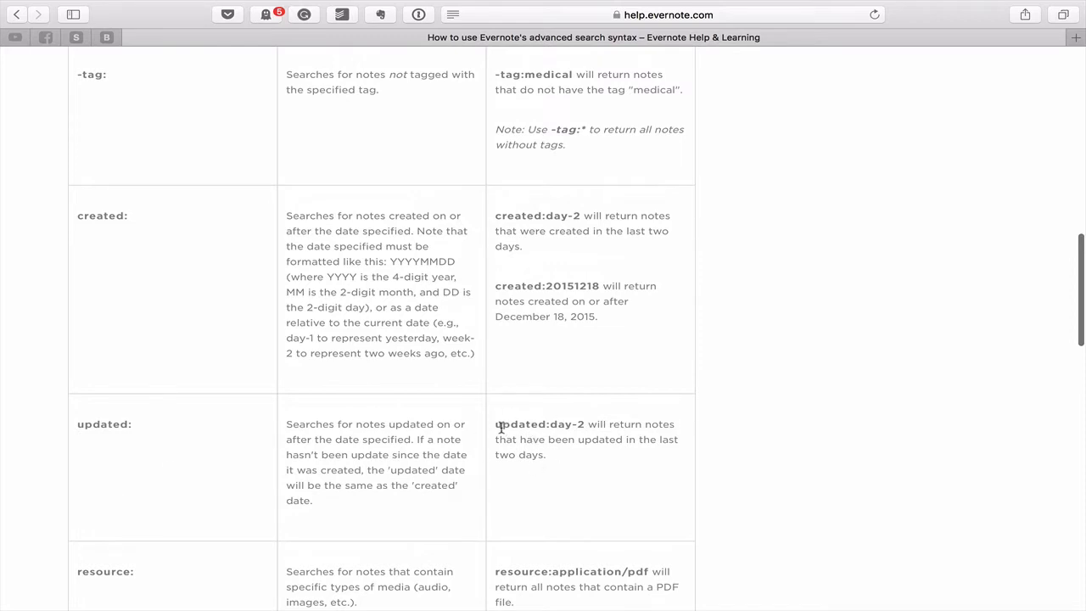
Step: Select the 'updated:day-2' example text in the operator table's Example column
double_click(539, 424)
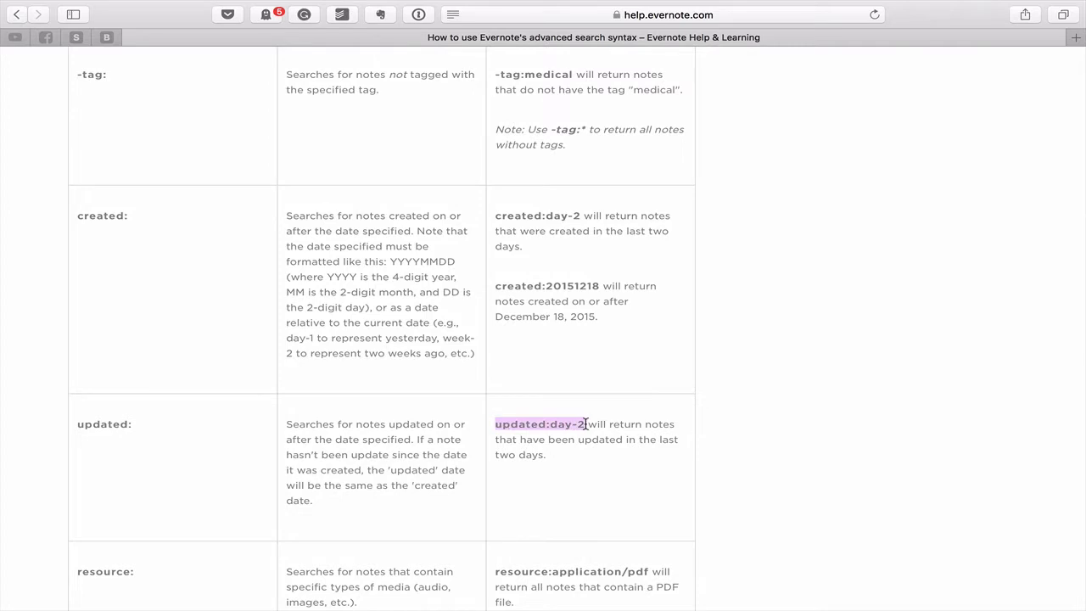
mouse_move(507, 437)
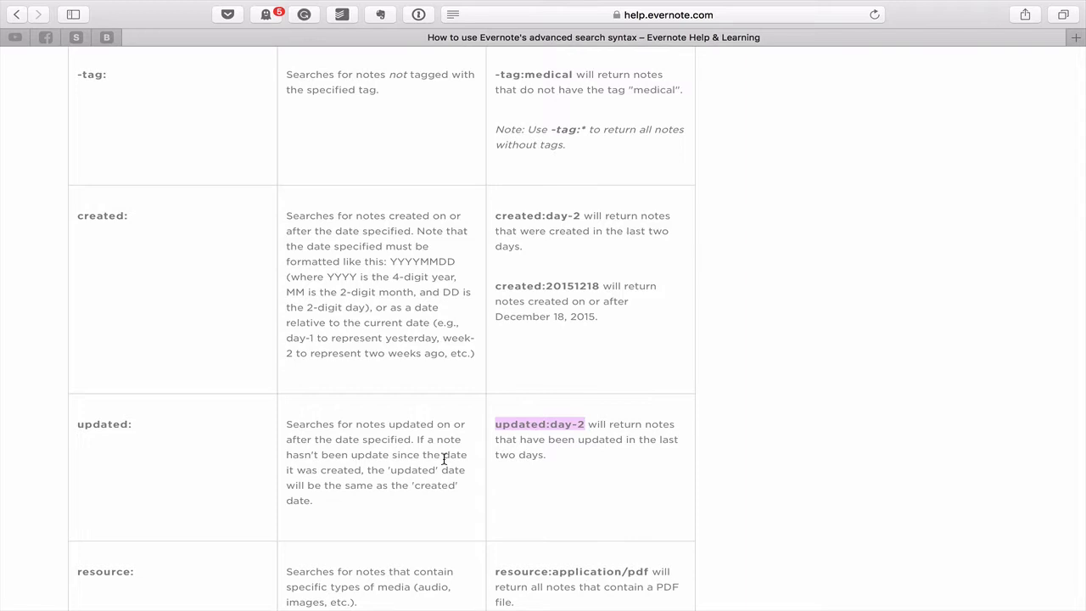
mouse_move(133, 257)
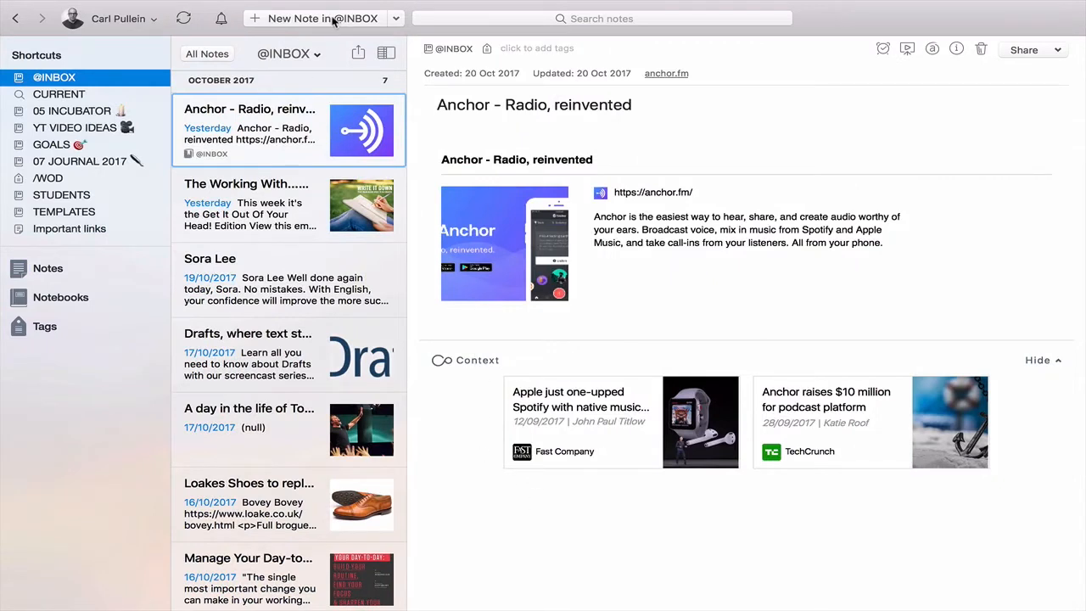
Step: Search all notes for 'updated:day-7', listing the 25 notes updated this week
click(47, 268)
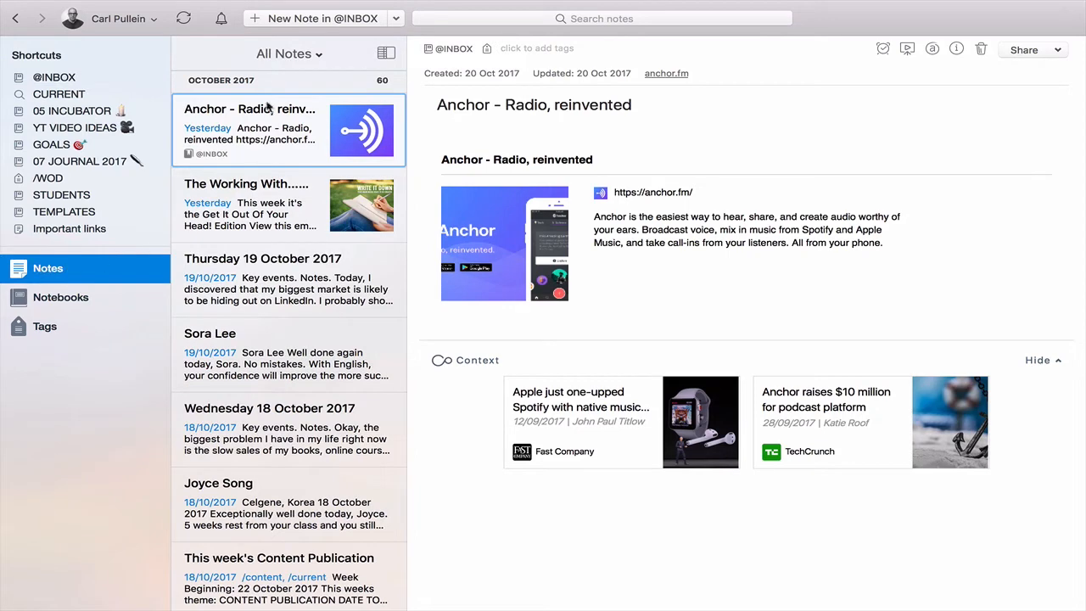
click(602, 18)
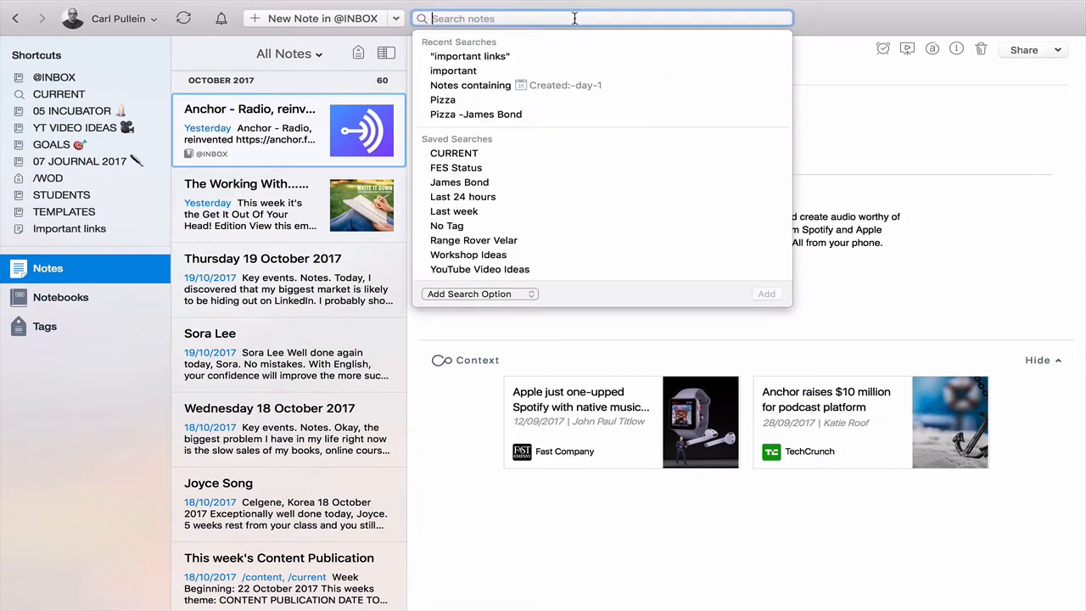
text(updated:day-2)
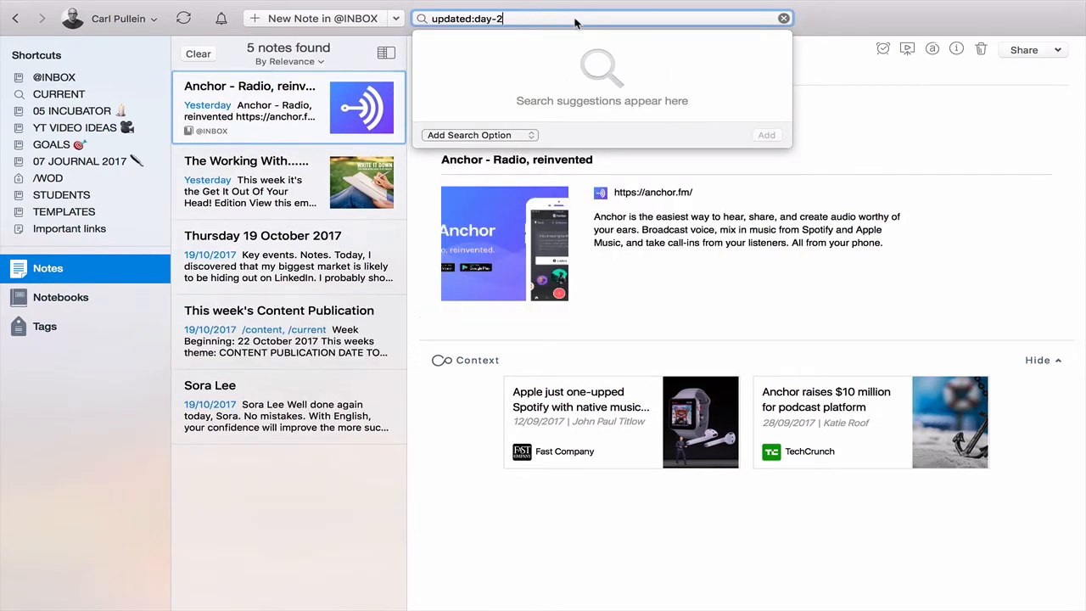
mouse_move(453, 38)
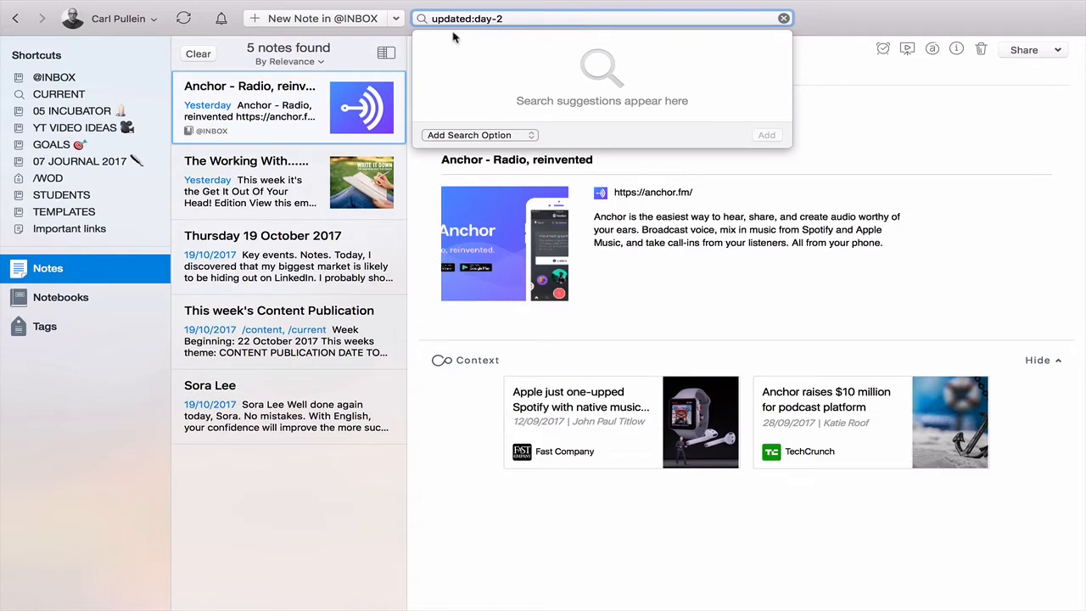
mouse_move(492, 19)
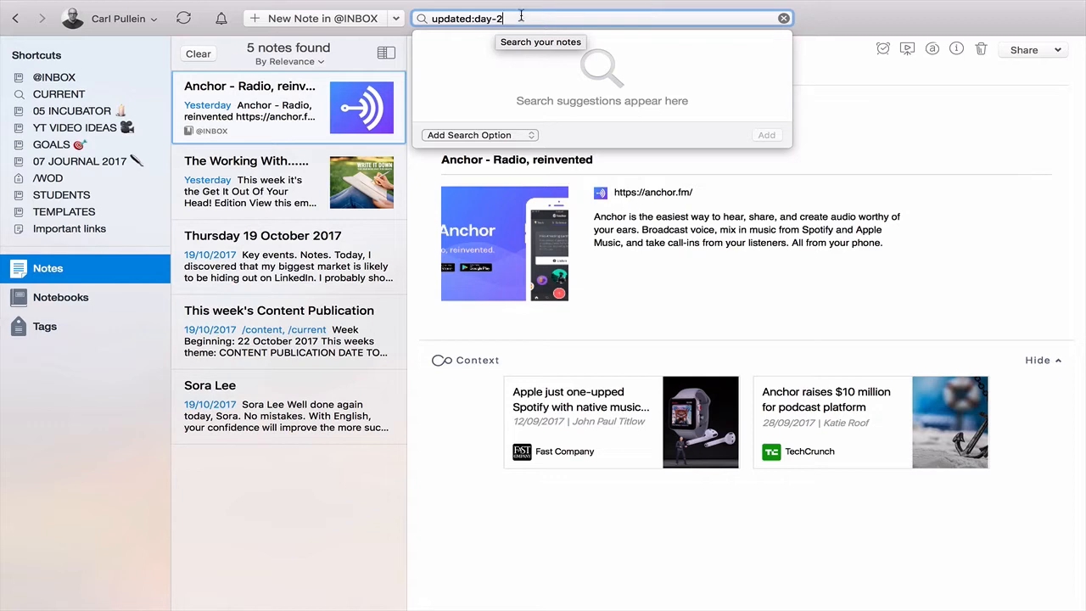
text(7)
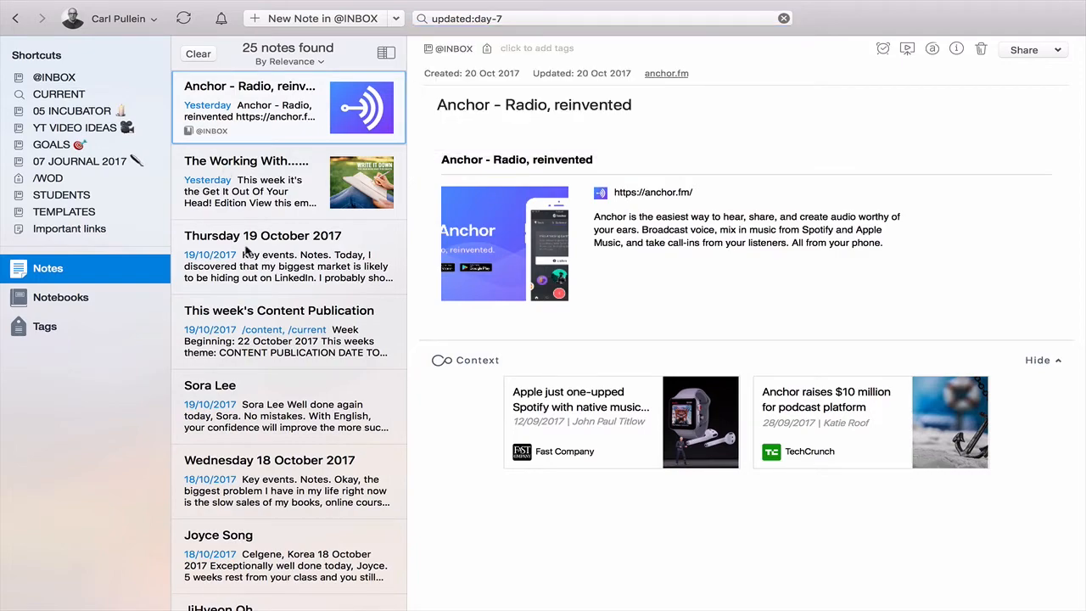
scroll(down, 3)
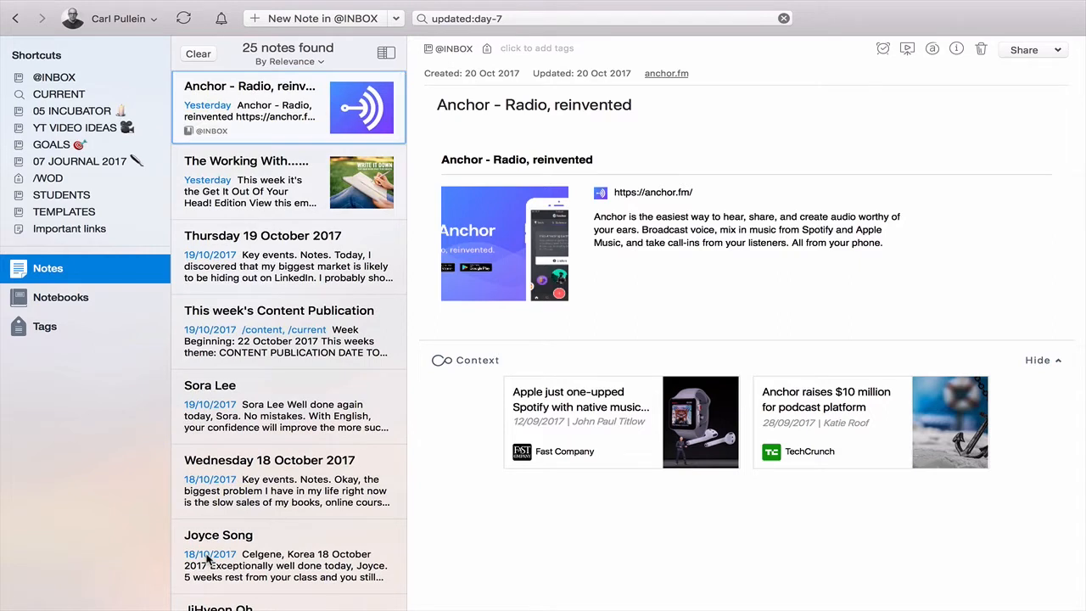
mouse_move(445, 77)
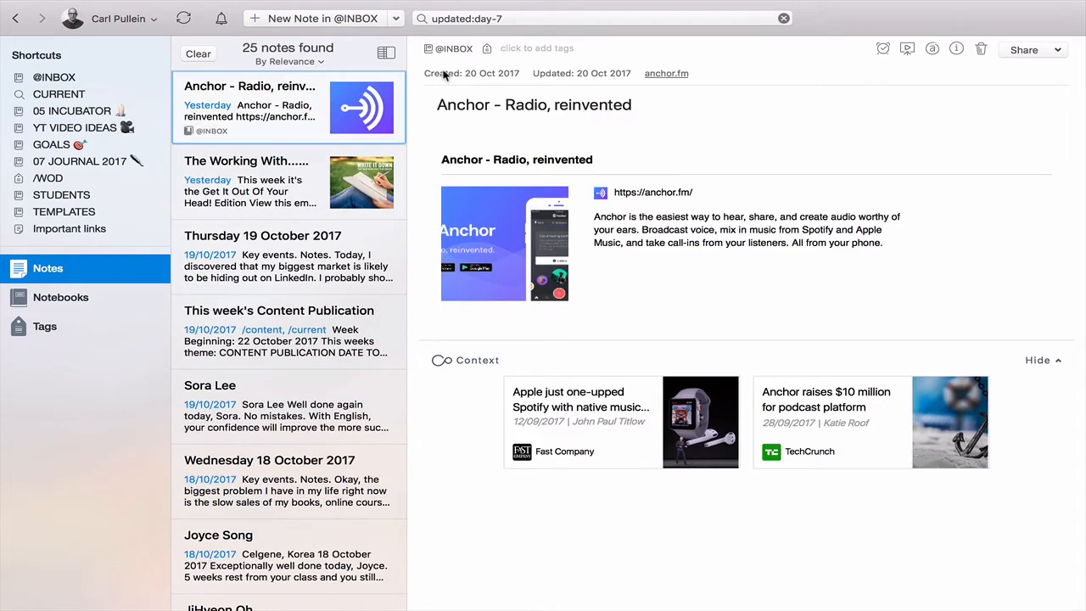
mouse_move(756, 185)
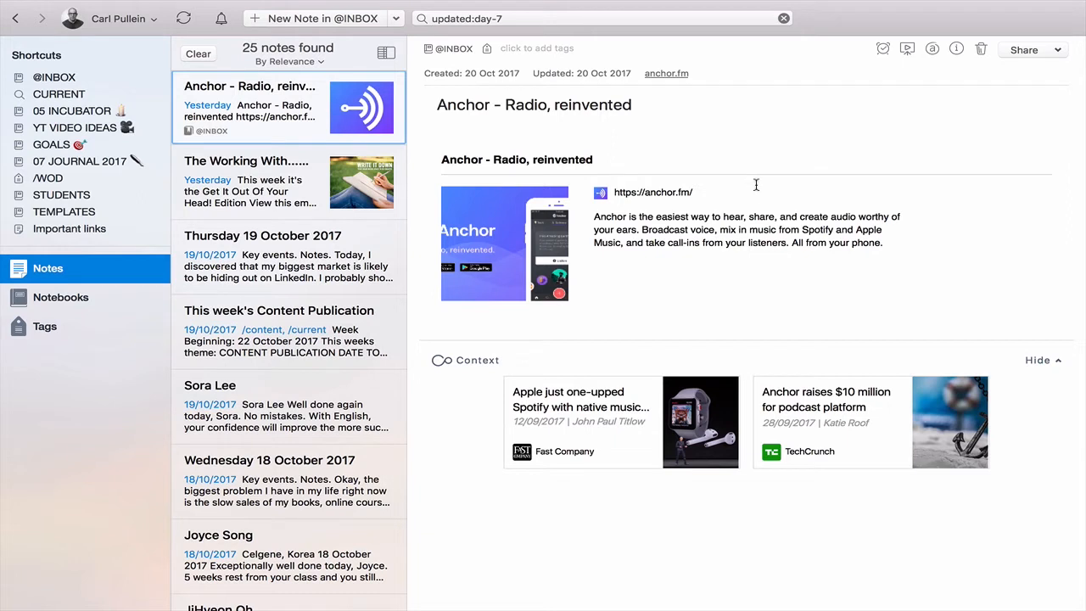
mouse_move(739, 140)
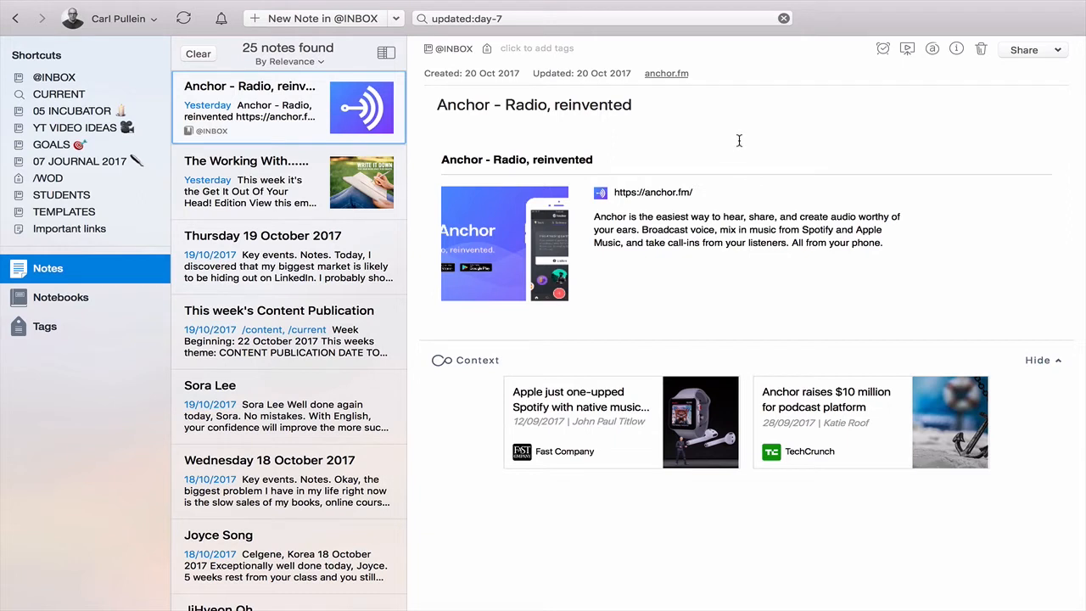
mouse_move(723, 145)
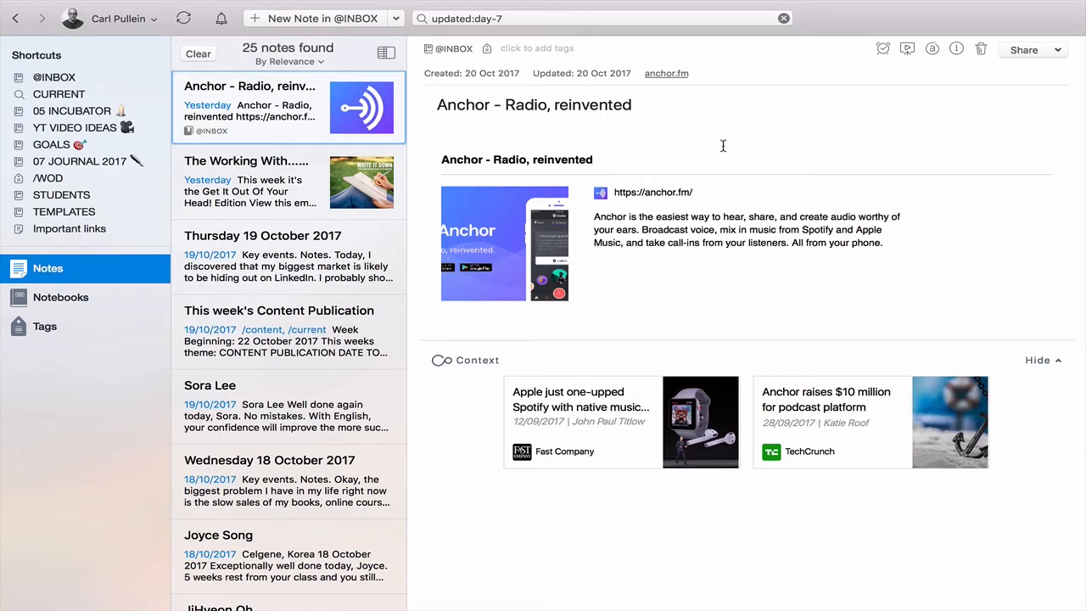
click(602, 18)
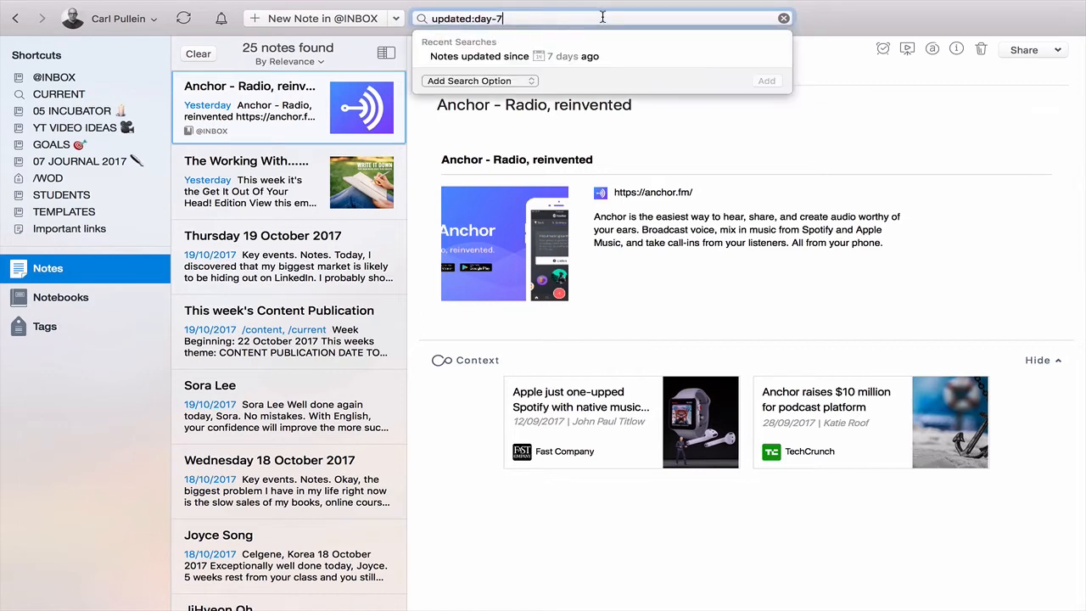
mouse_move(560, 82)
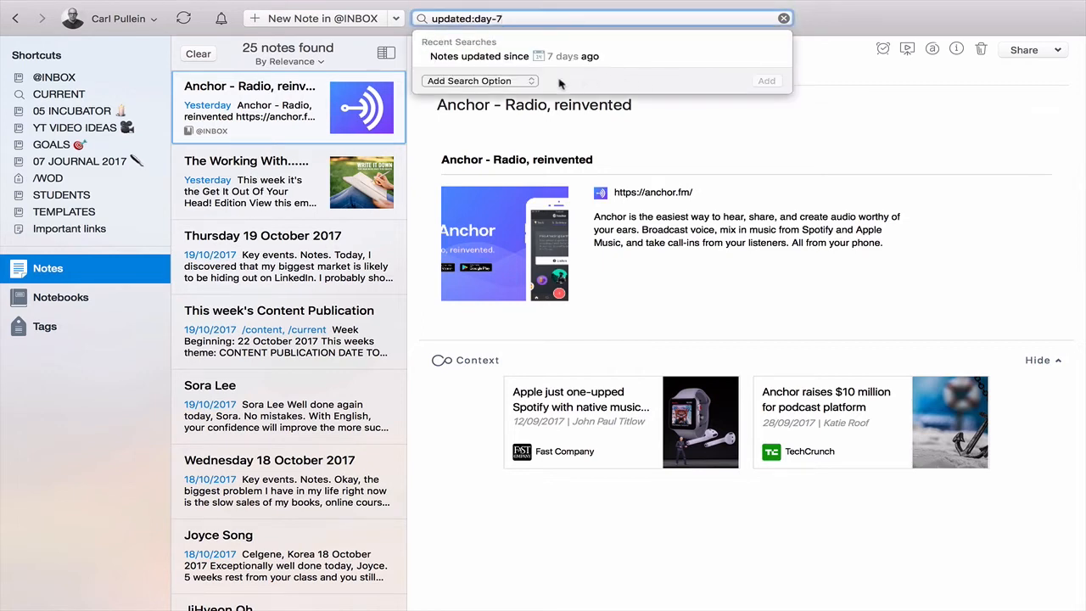
mouse_move(630, 91)
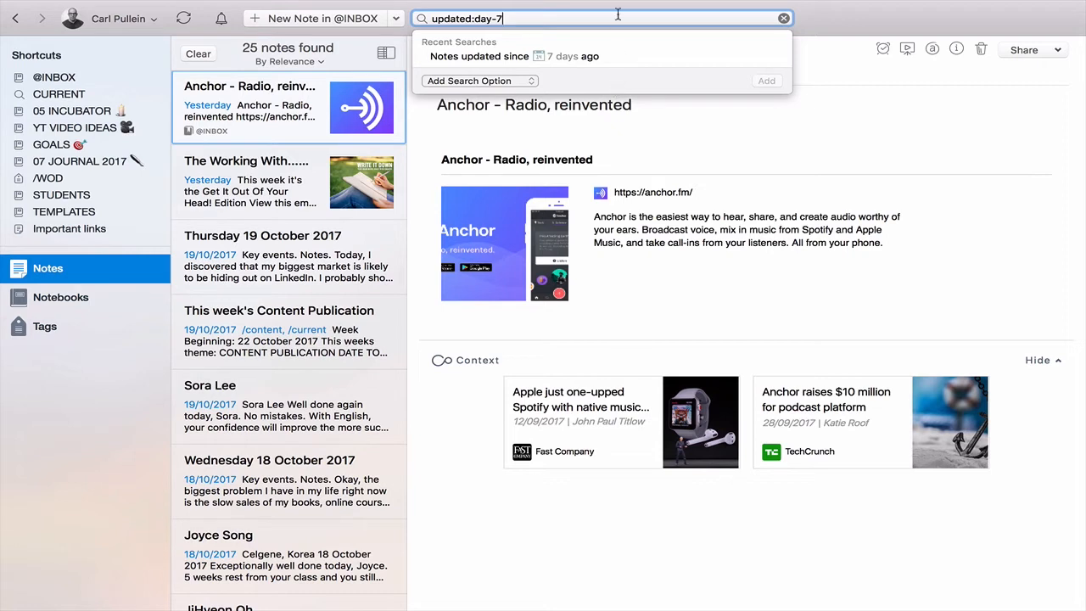
mouse_move(658, 140)
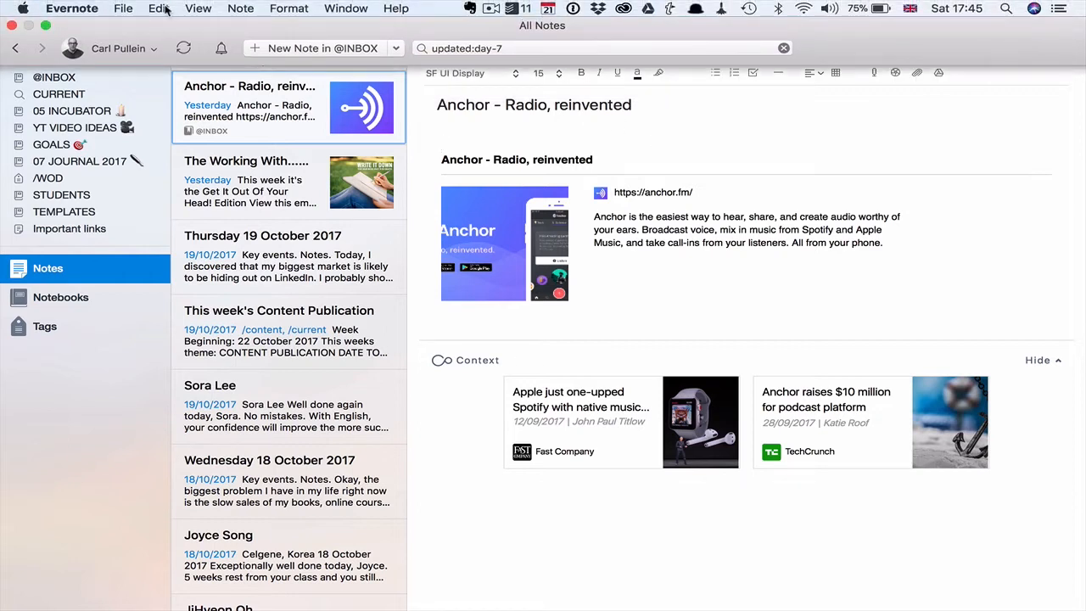
Step: Save the updated:day-7 search via Edit > Find > Save Search as 'Last 7 Days'
click(158, 8)
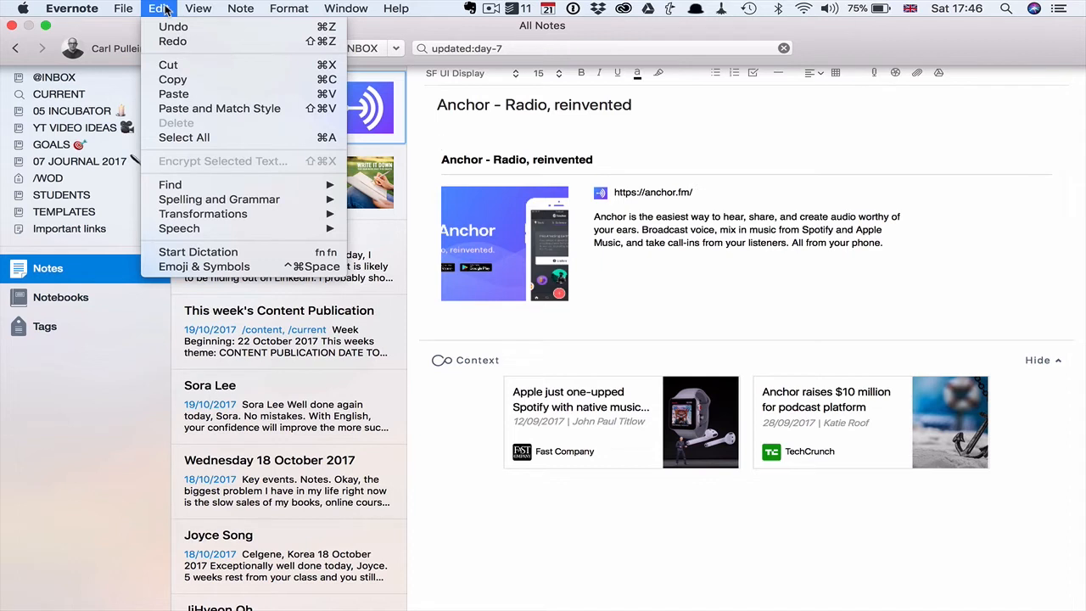
mouse_move(170, 184)
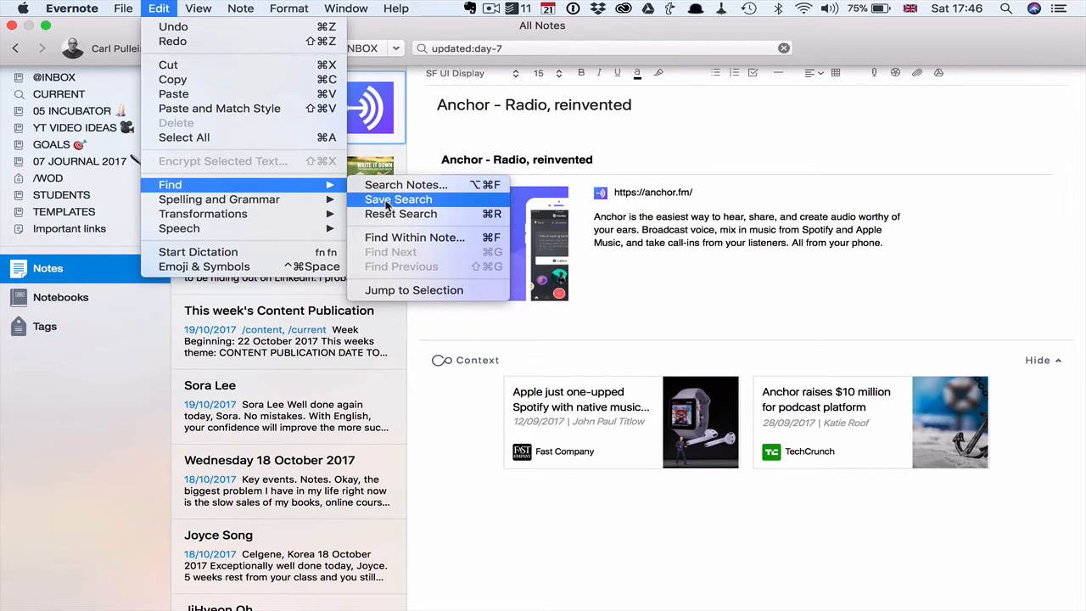
click(398, 198)
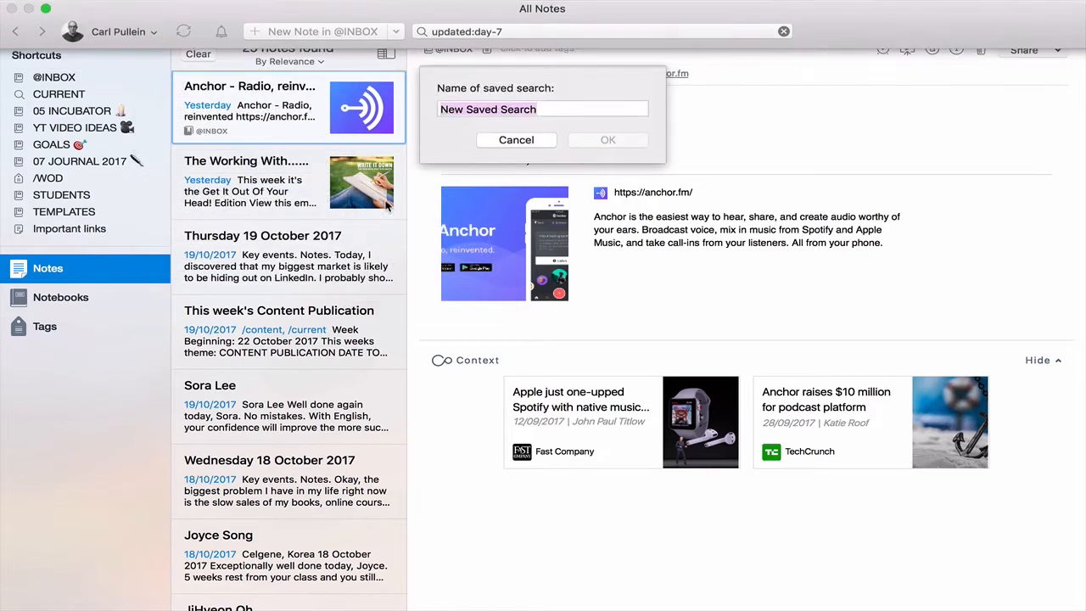
click(543, 80)
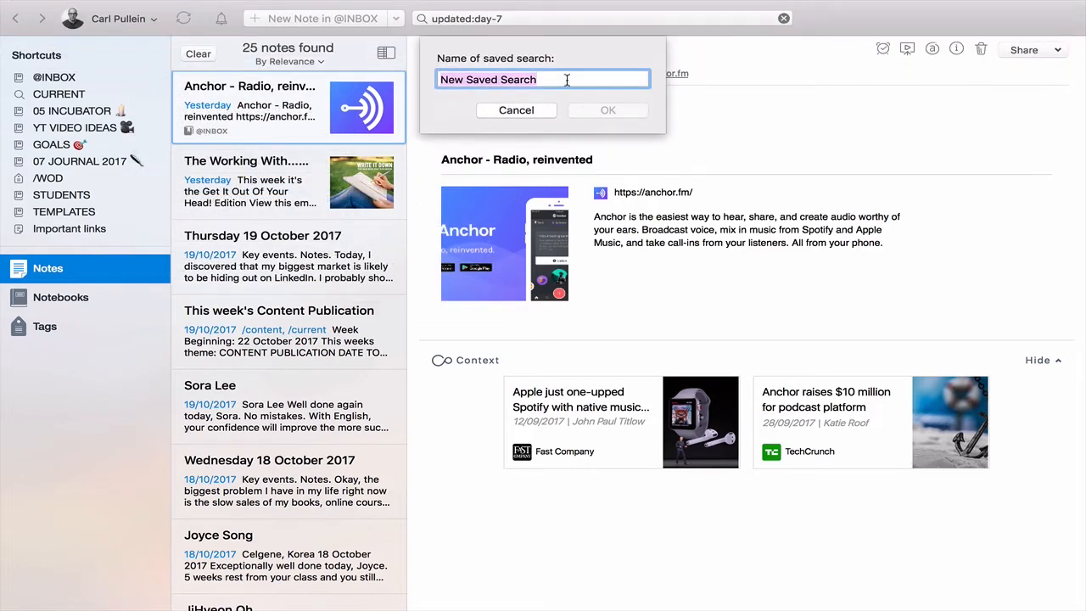
text(Last)
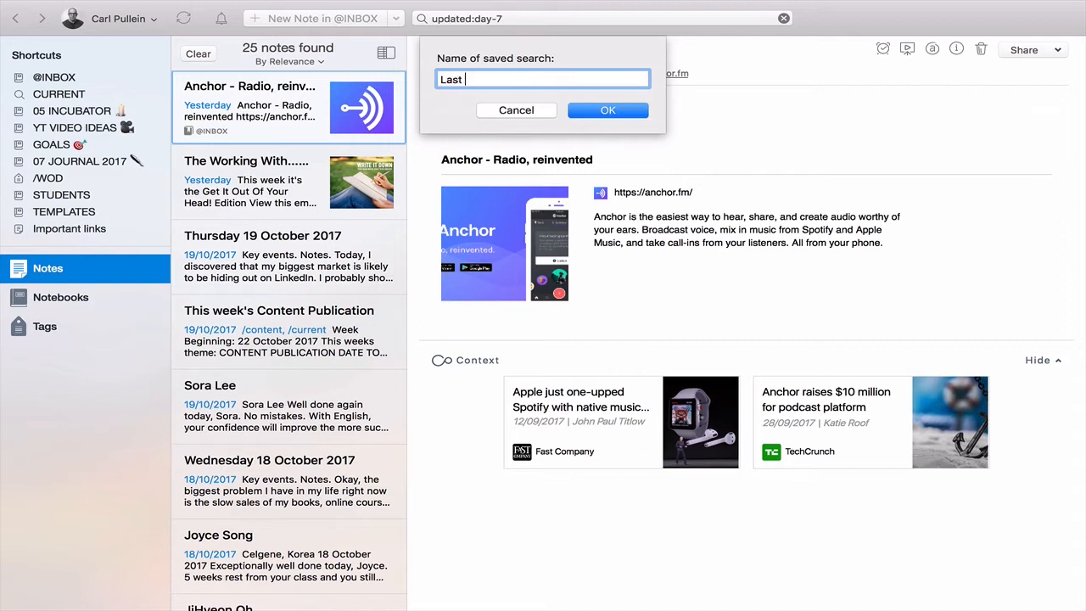
text(7 Days)
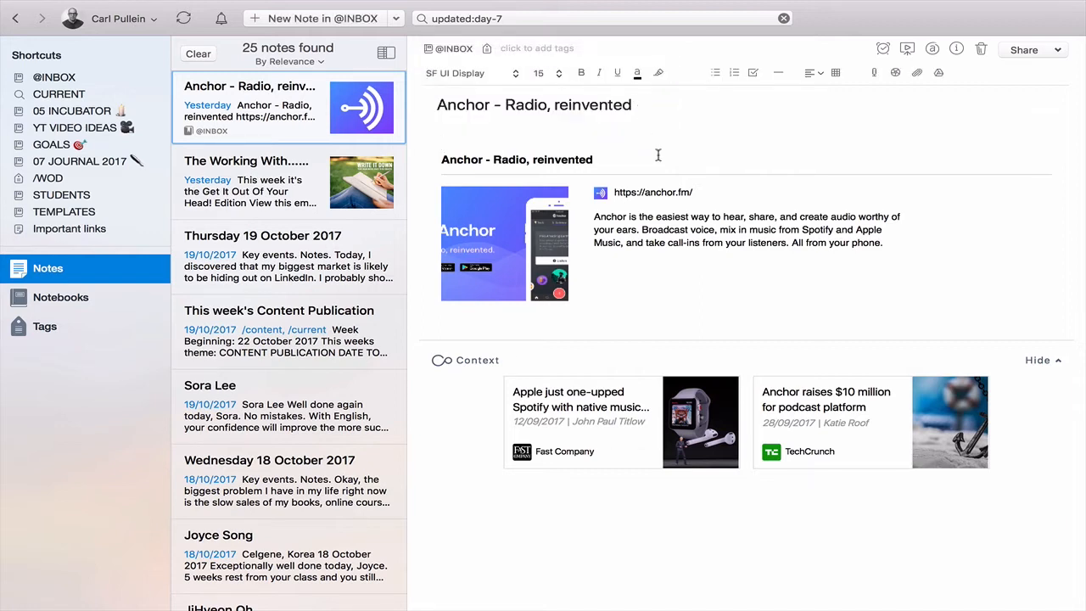
mouse_move(507, 57)
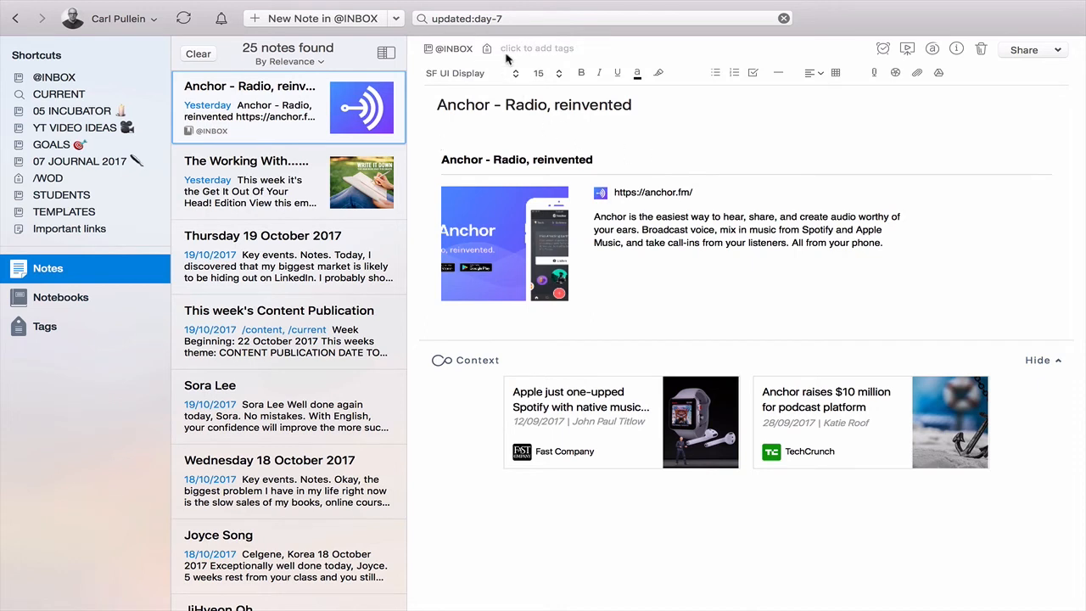
click(594, 18)
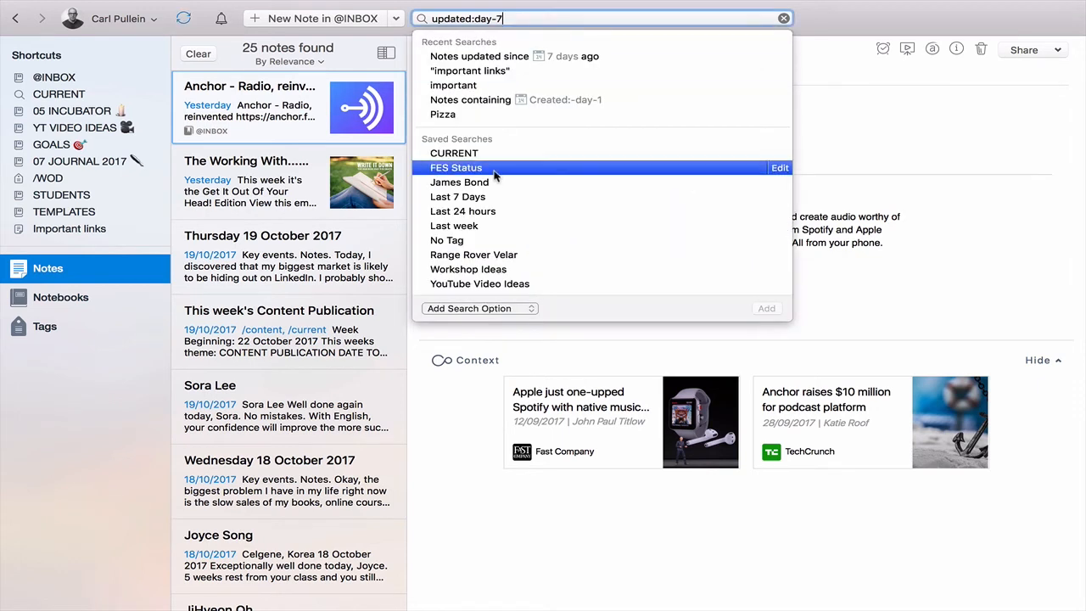
mouse_move(490, 148)
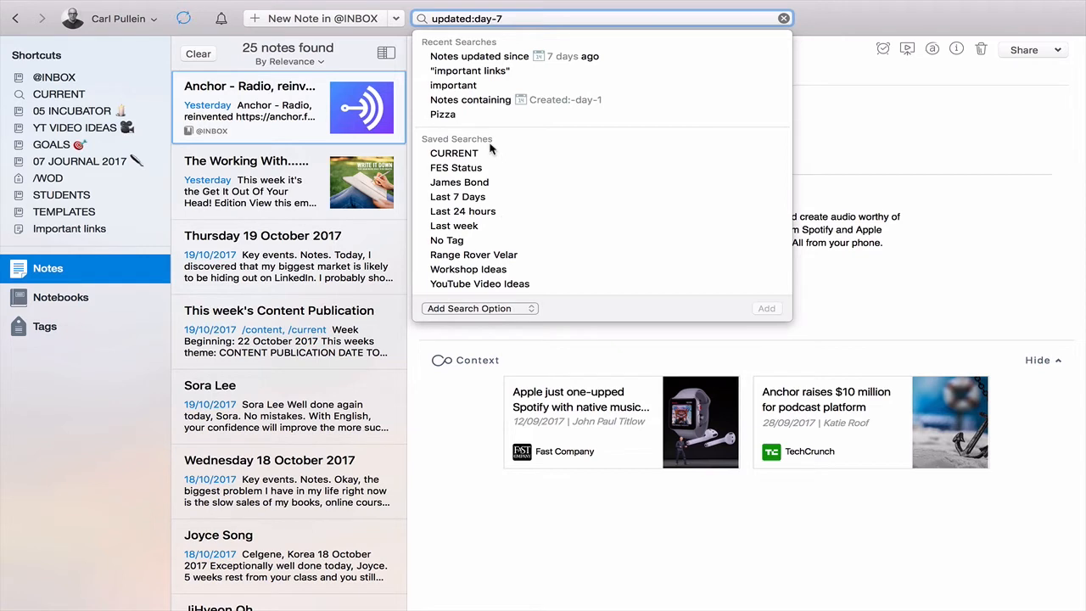
mouse_move(458, 196)
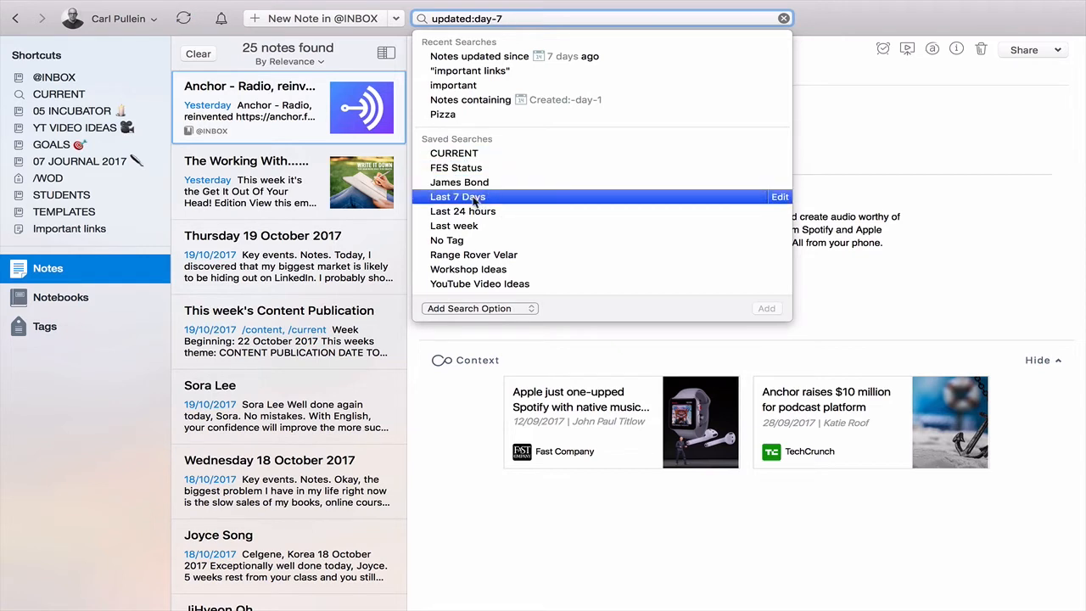
mouse_move(462, 202)
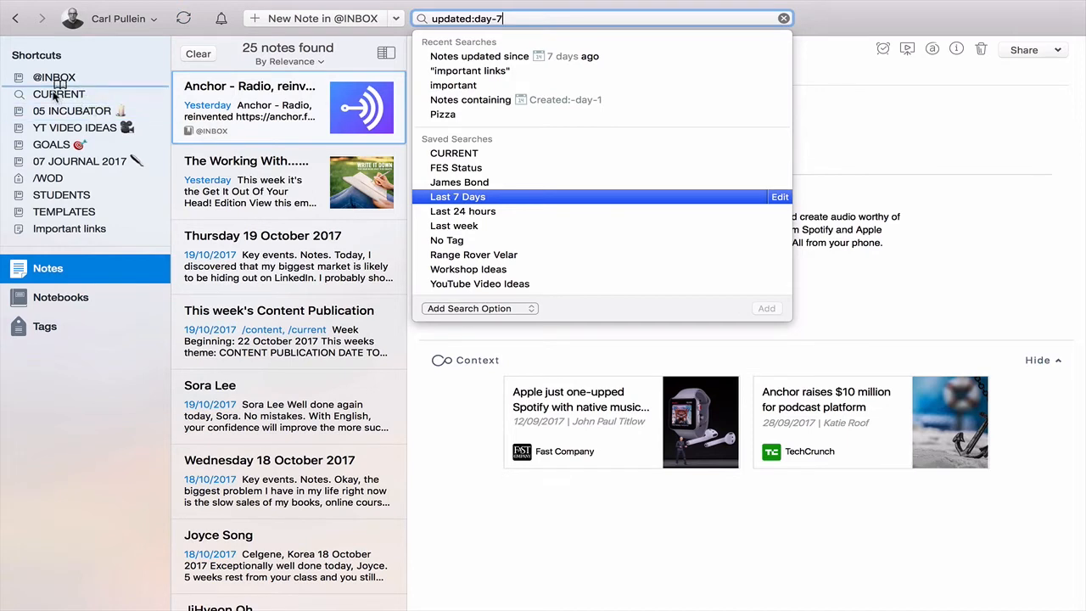
click(457, 196)
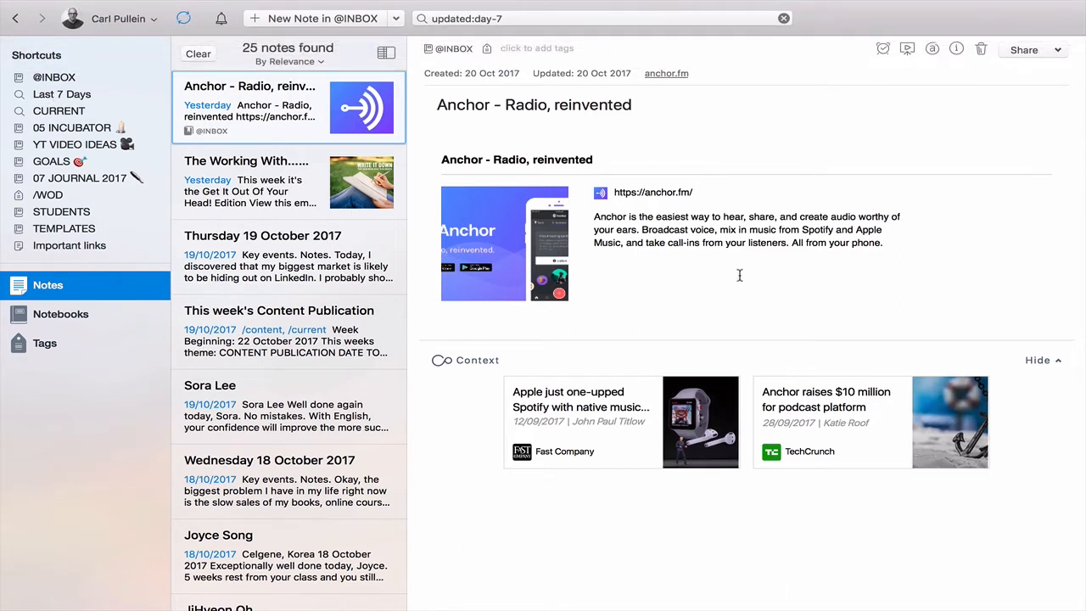
Step: Change the query to updated:day-1 and save it as 'Last day'
click(594, 18)
text(1)
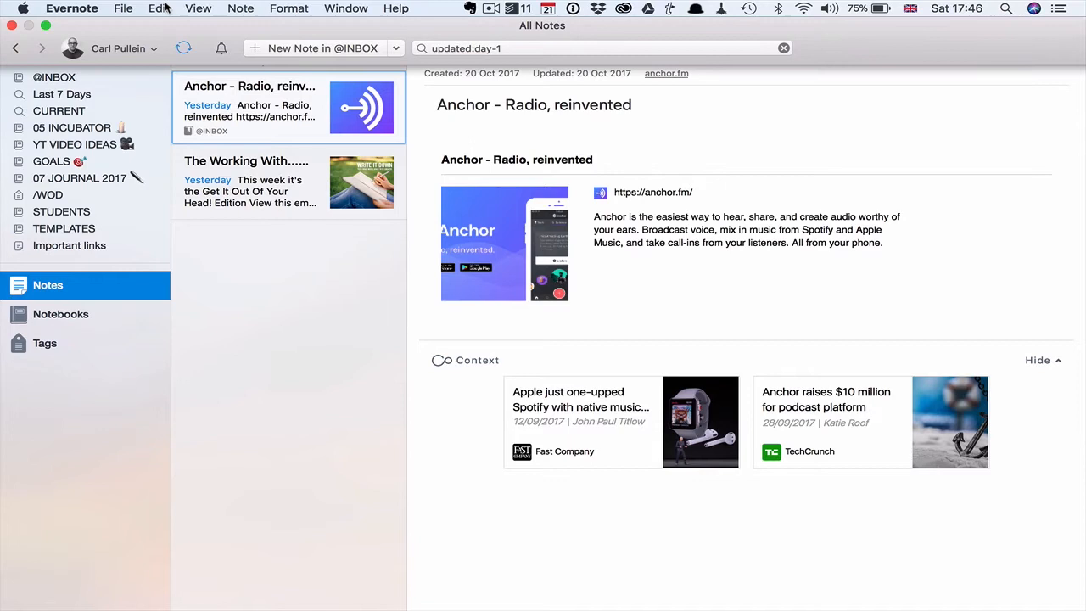
click(158, 8)
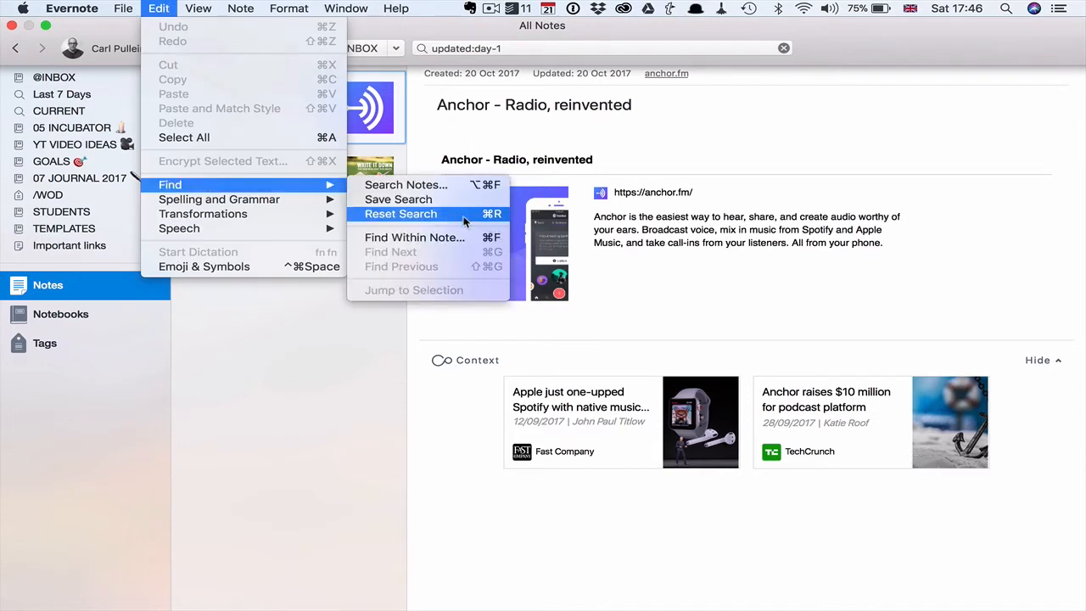
click(398, 199)
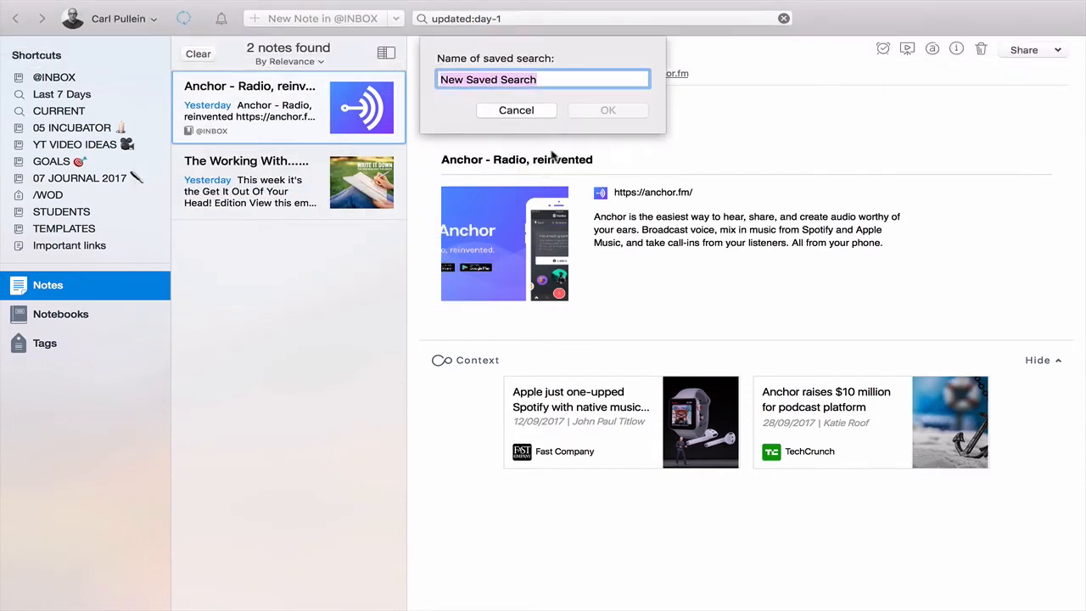
text(Last da)
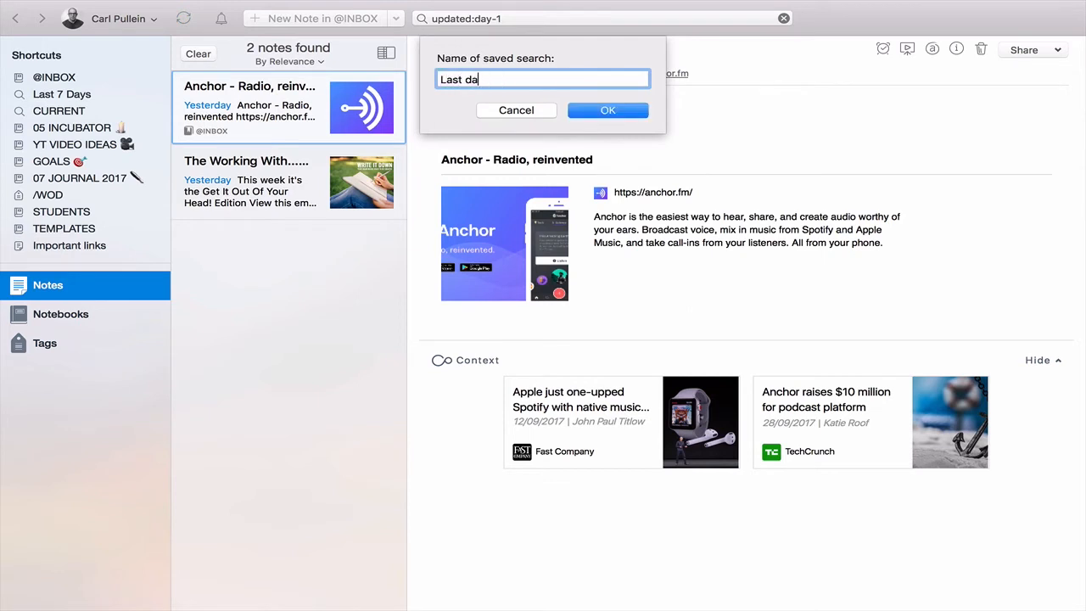
click(607, 110)
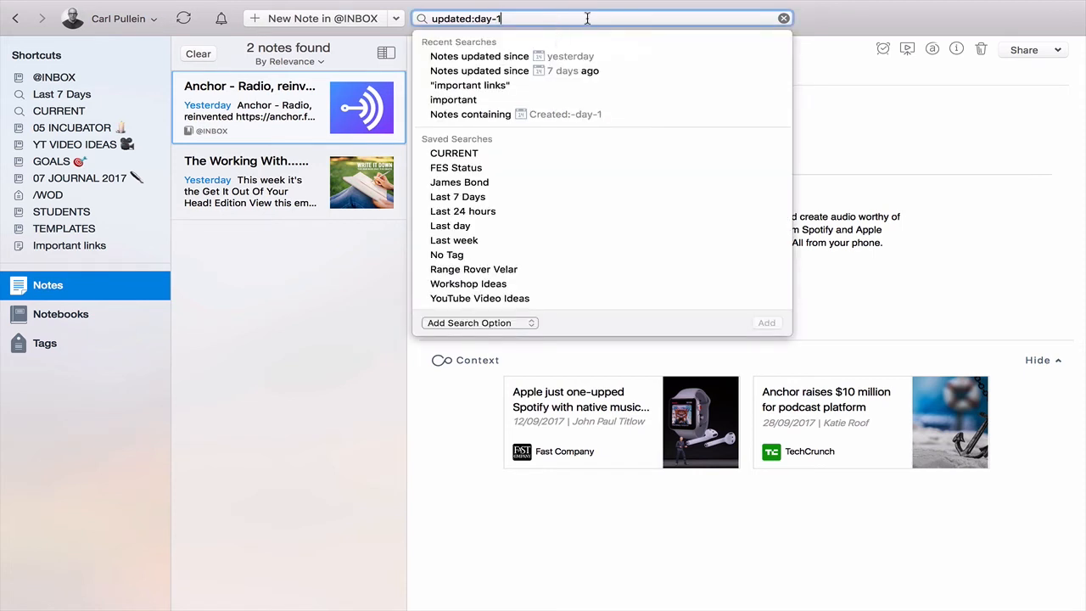
mouse_move(450, 226)
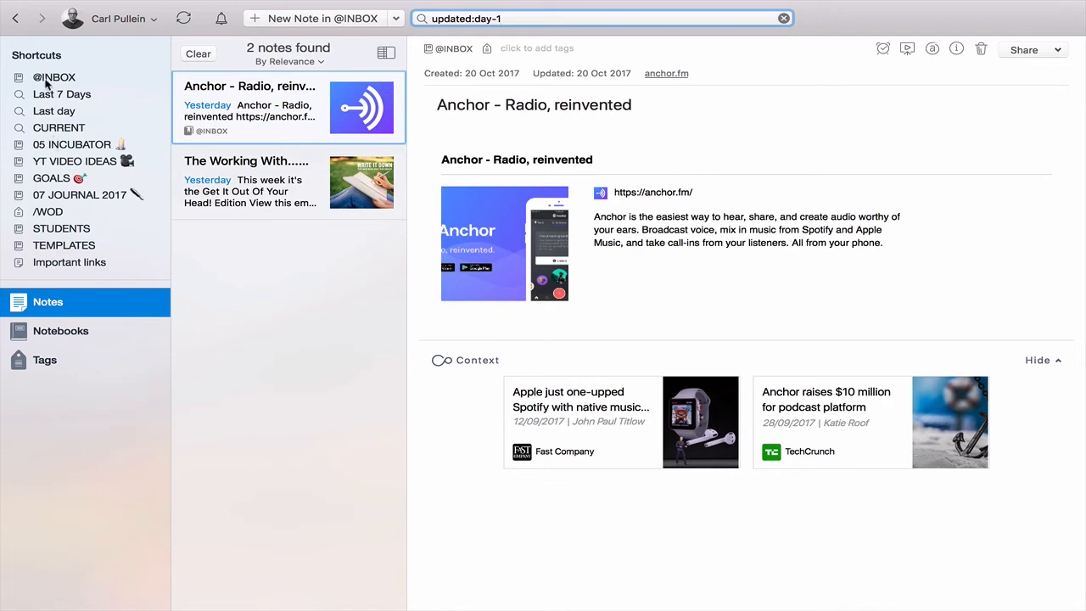
click(782, 18)
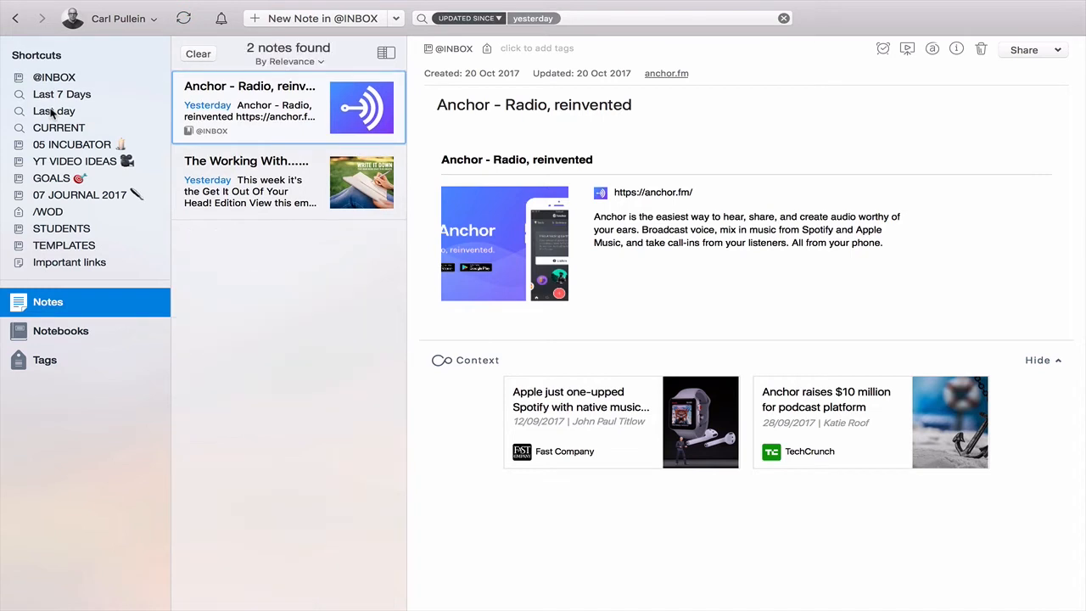
mouse_move(240, 182)
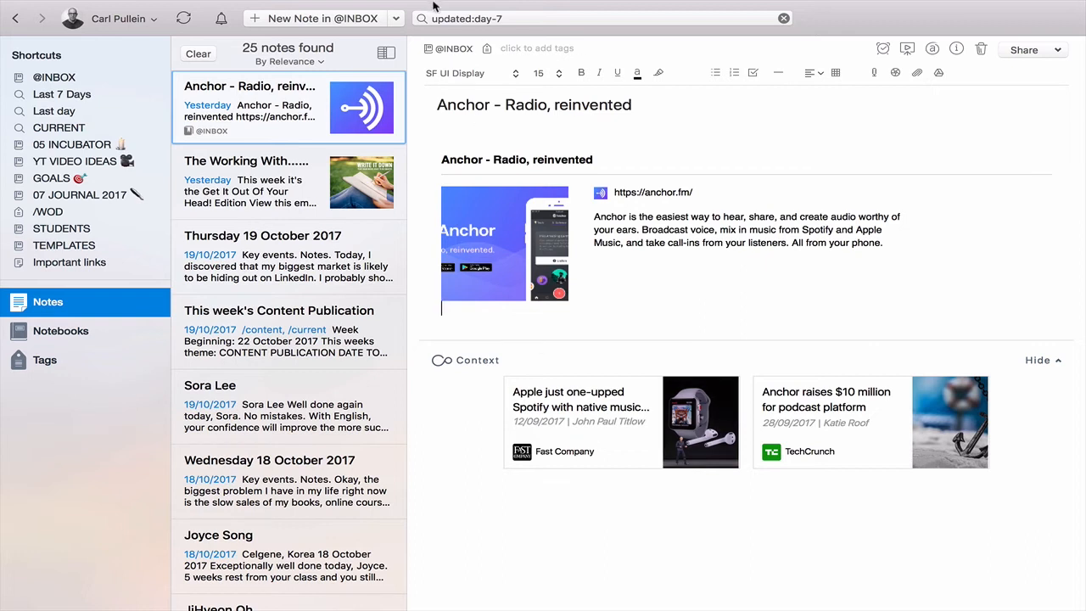
mouse_move(518, 18)
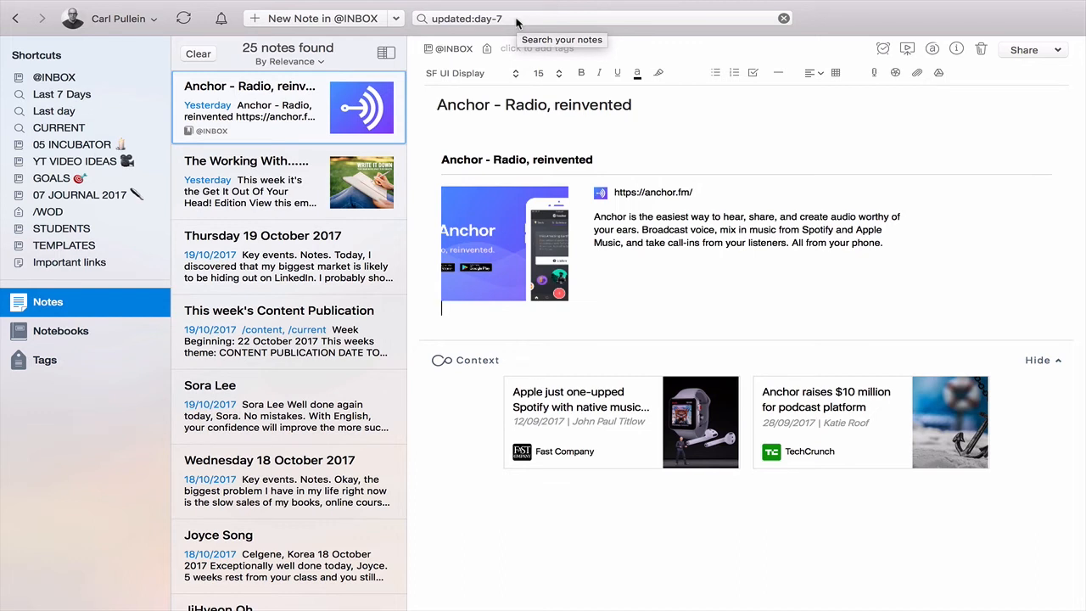
mouse_move(83, 120)
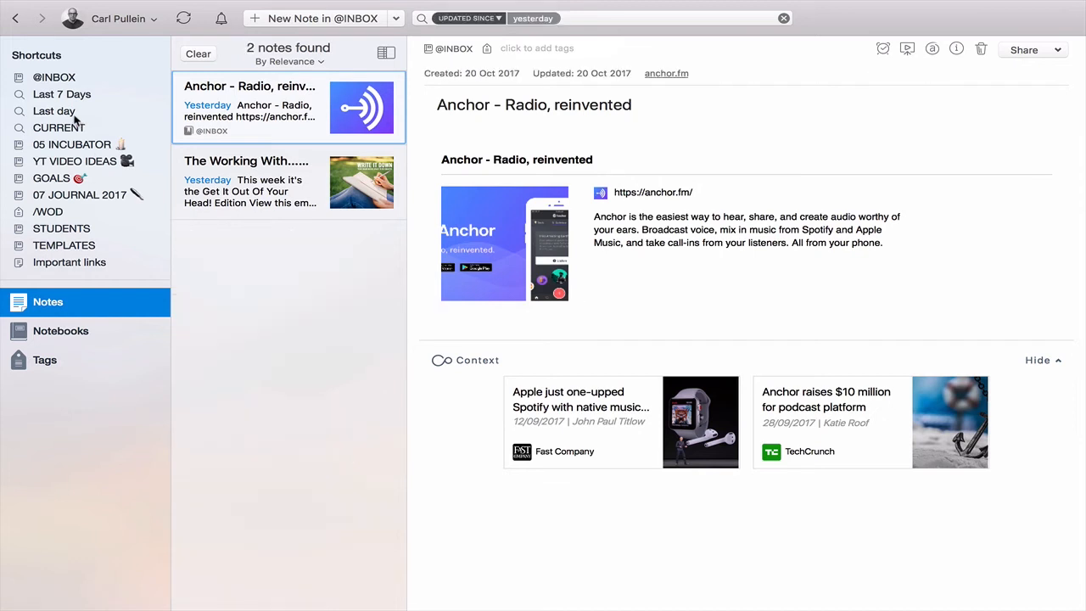
mouse_move(225, 314)
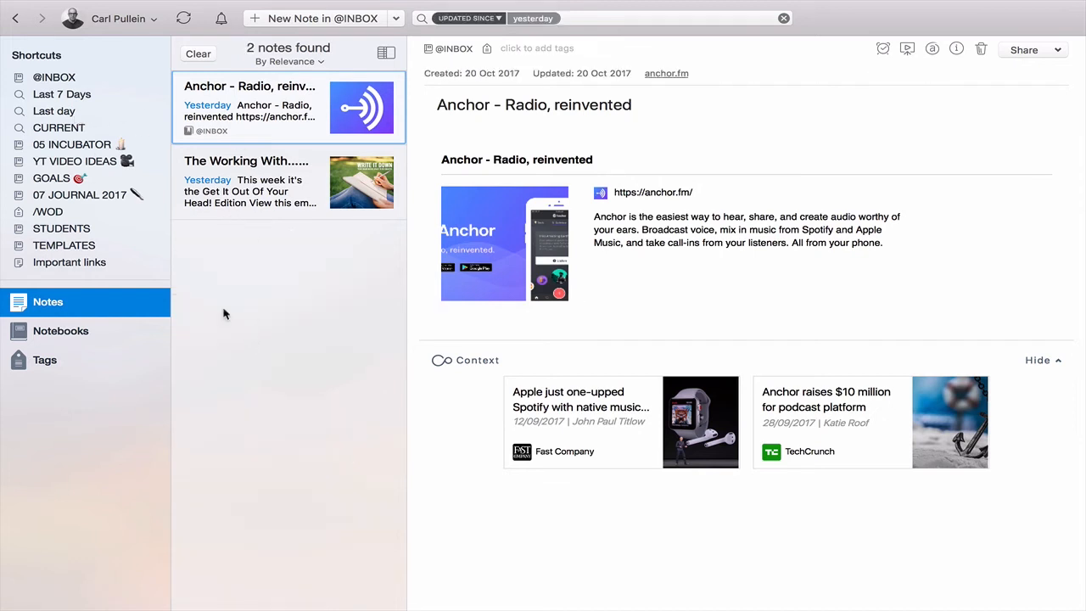
mouse_move(66, 96)
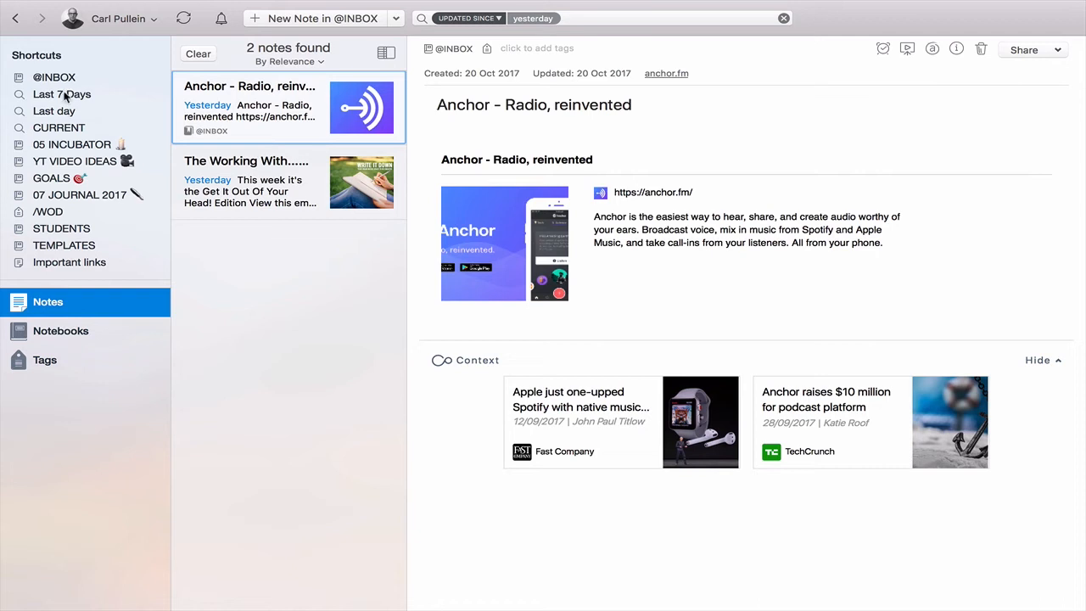
mouse_move(261, 303)
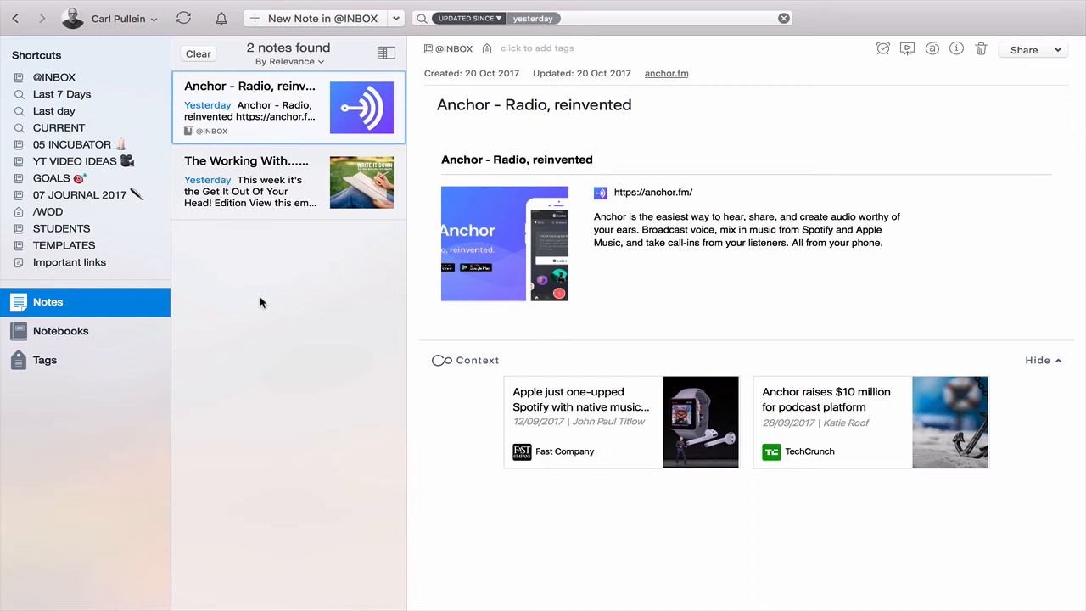
click(54, 77)
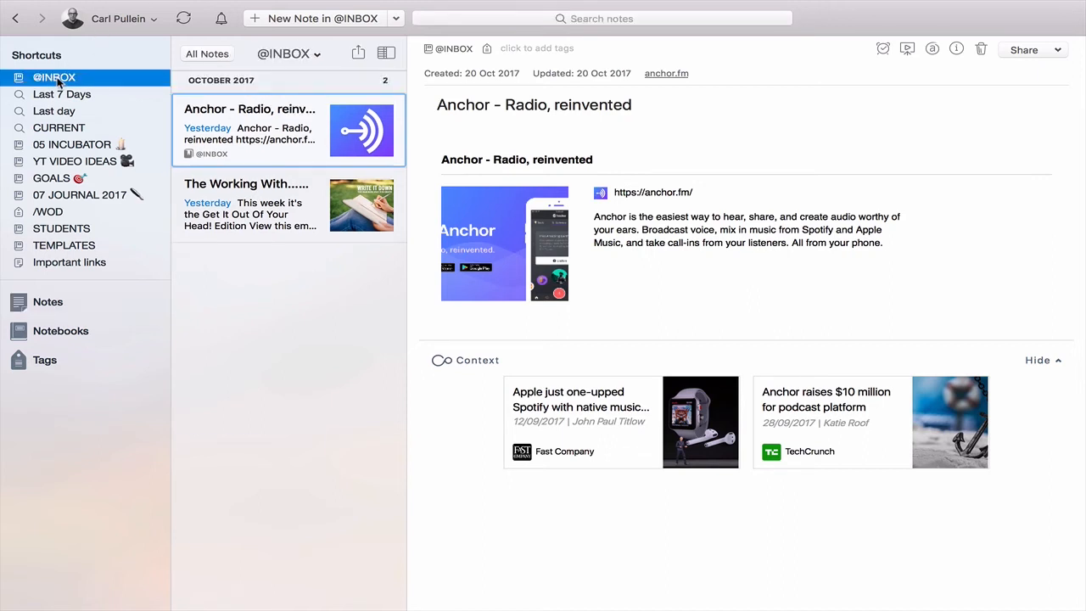
Step: Enter 'Updated on in the last 7 days' in search to surface the notes-updated-since-7-days suggestion
click(602, 17)
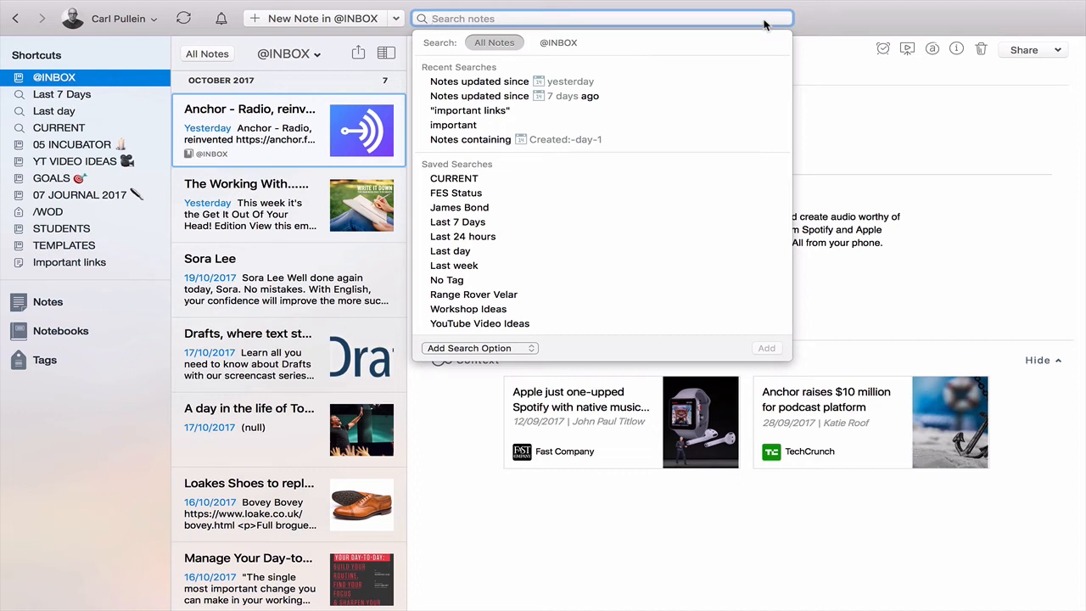
text(Updated on in the)
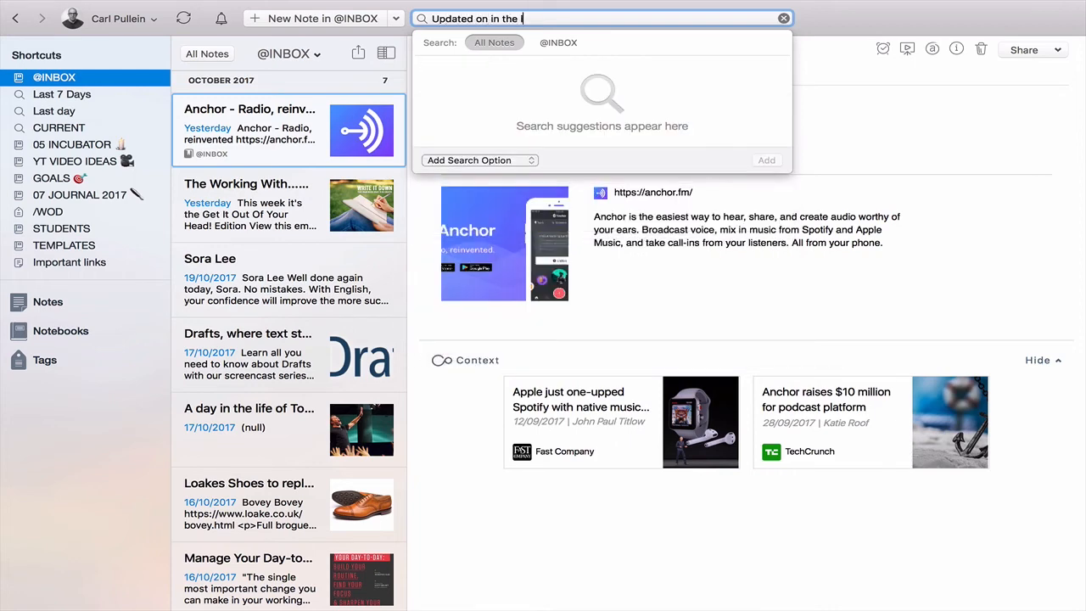
text(last)
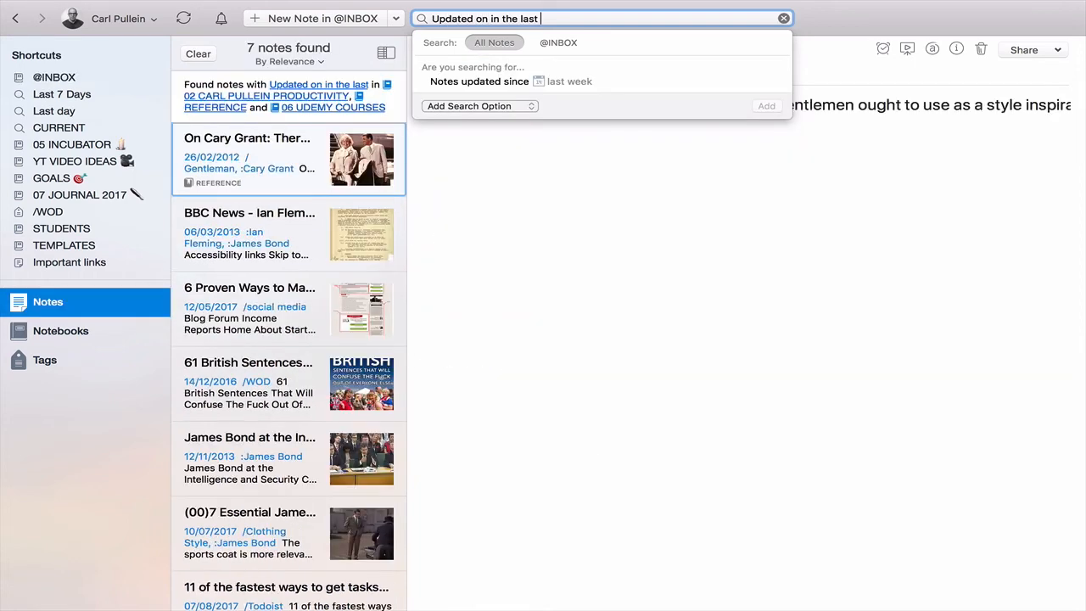
text(7 days)
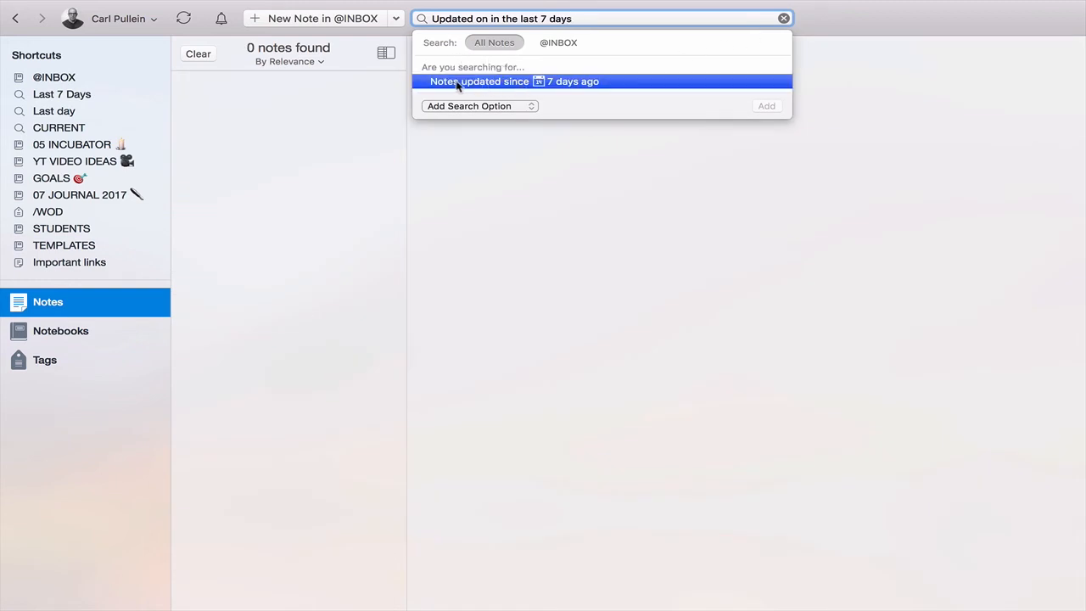
mouse_move(551, 88)
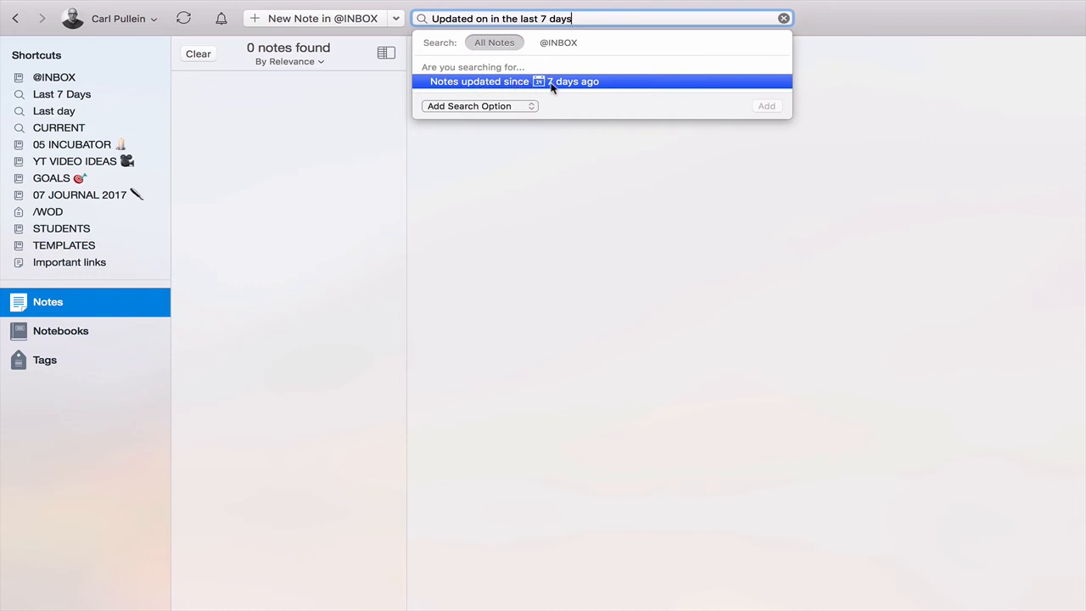
mouse_move(562, 89)
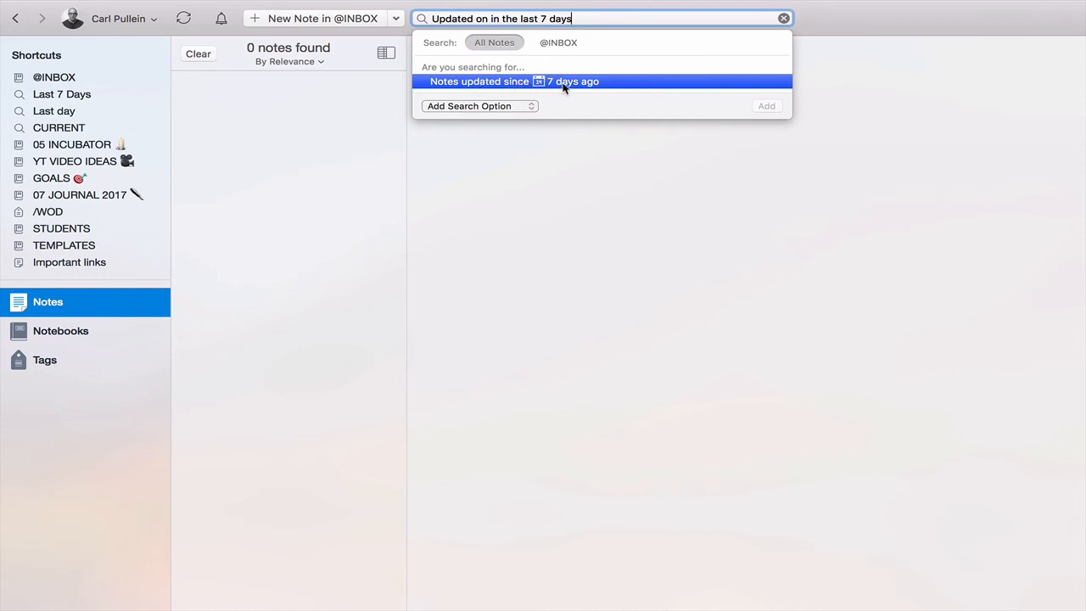